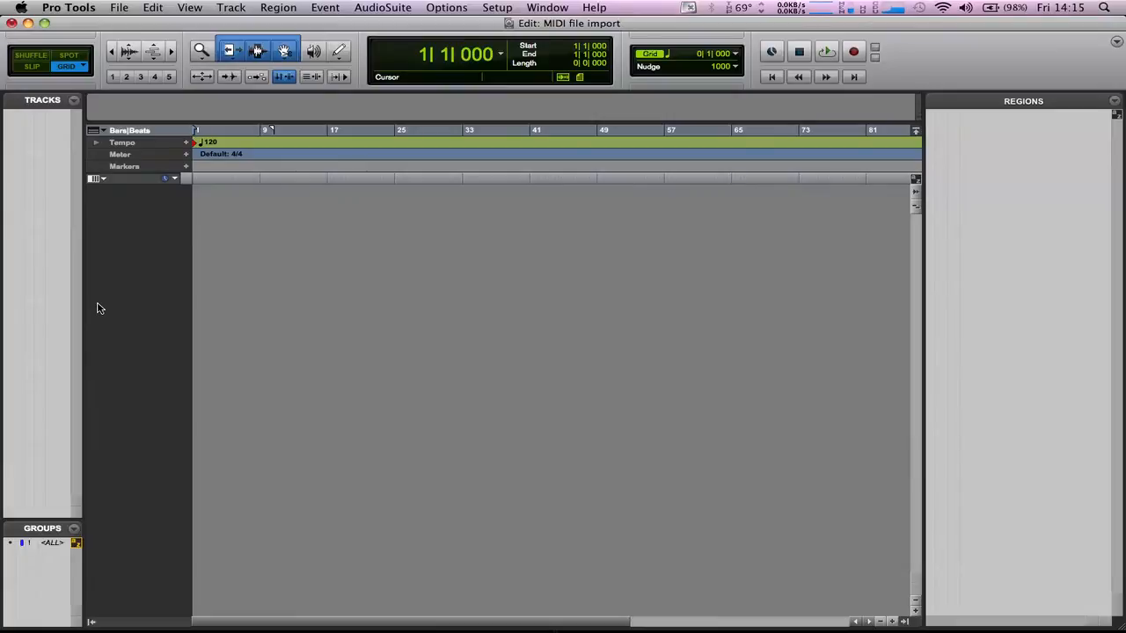
mouse_move(74, 144)
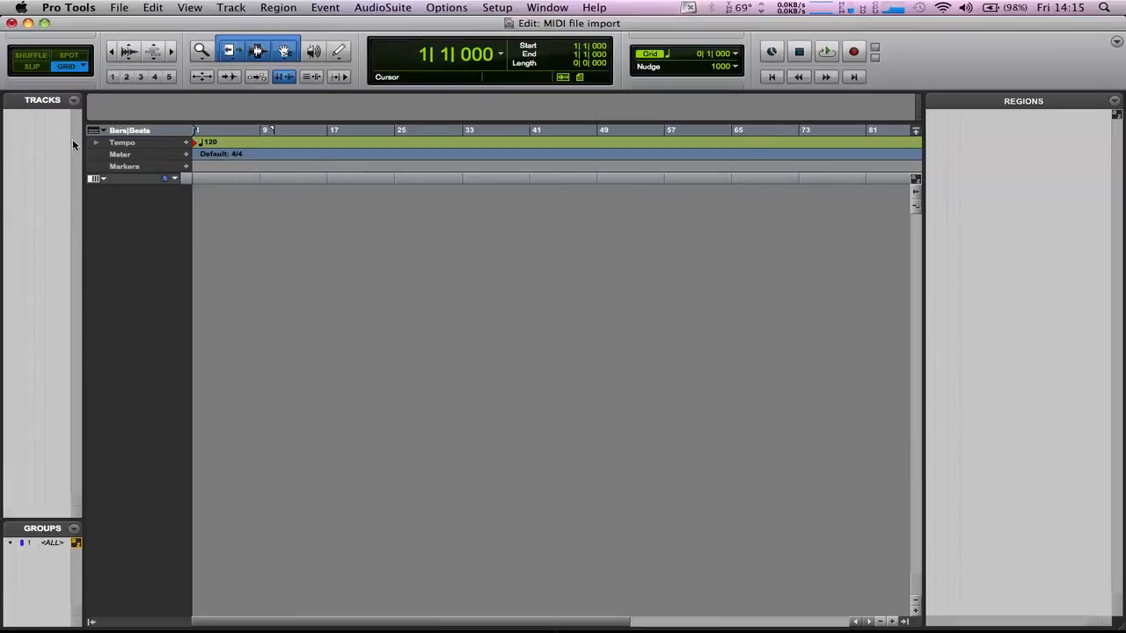
Step: Start a MIDI file import from the File menu into the empty session
click(119, 7)
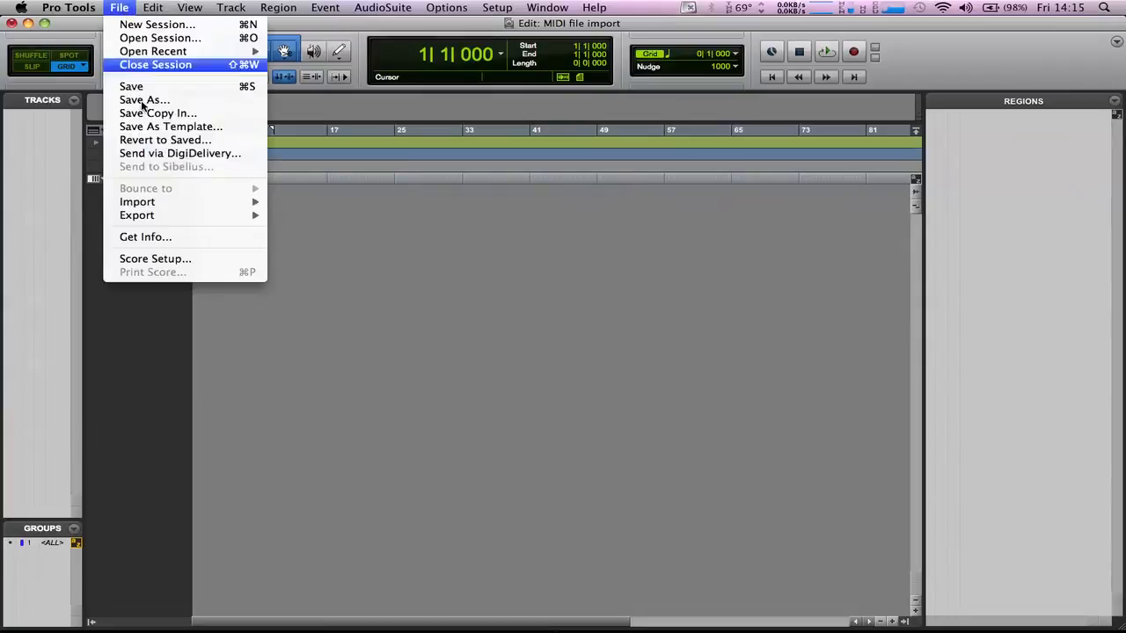
mouse_move(137, 200)
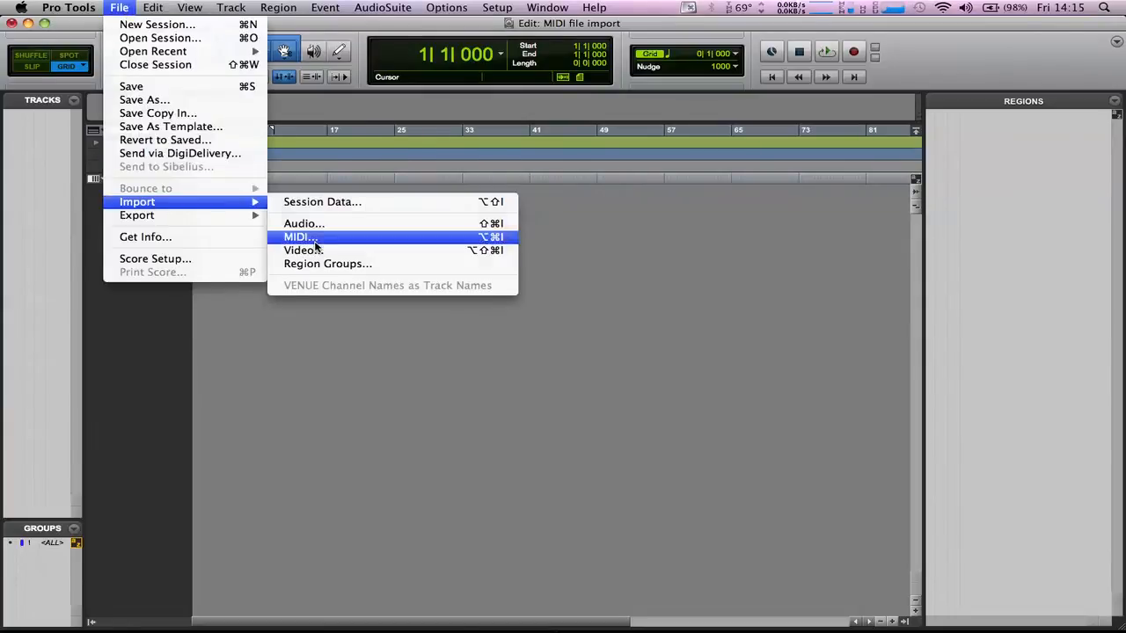
click(299, 235)
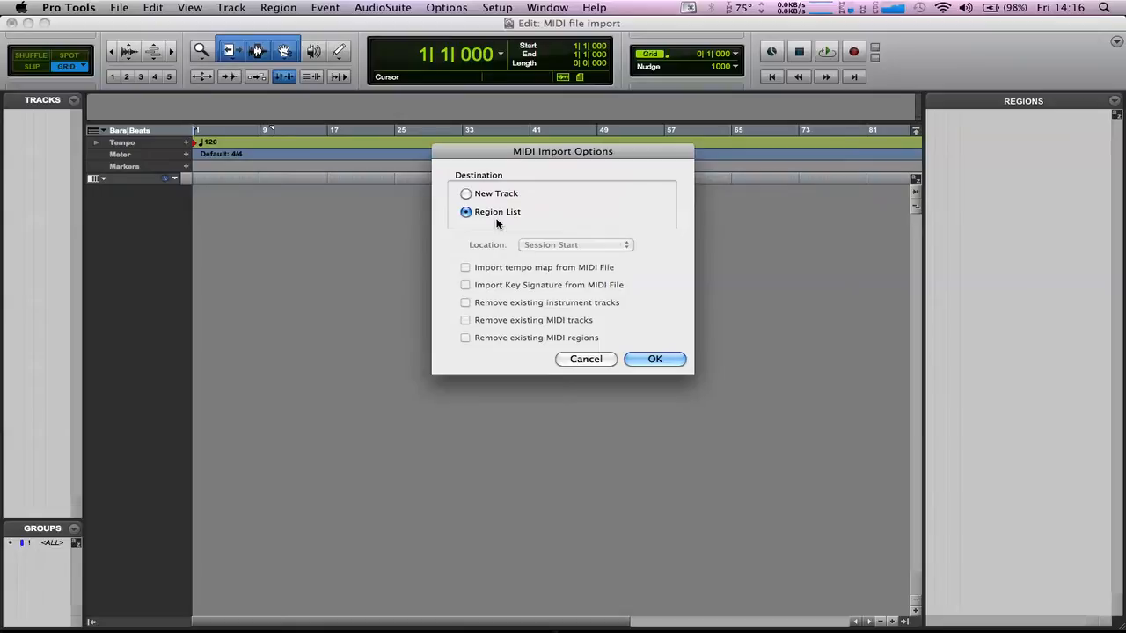
mouse_move(482, 193)
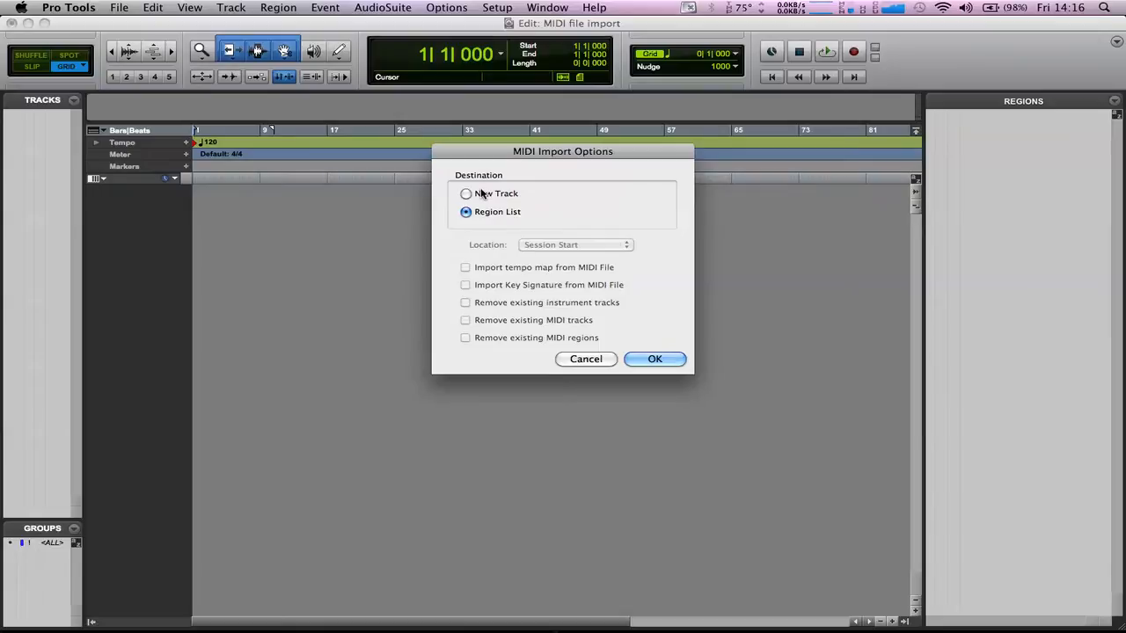
Step: Import the MIDI onto new tracks with its tempo map, creating the six part tracks
click(467, 194)
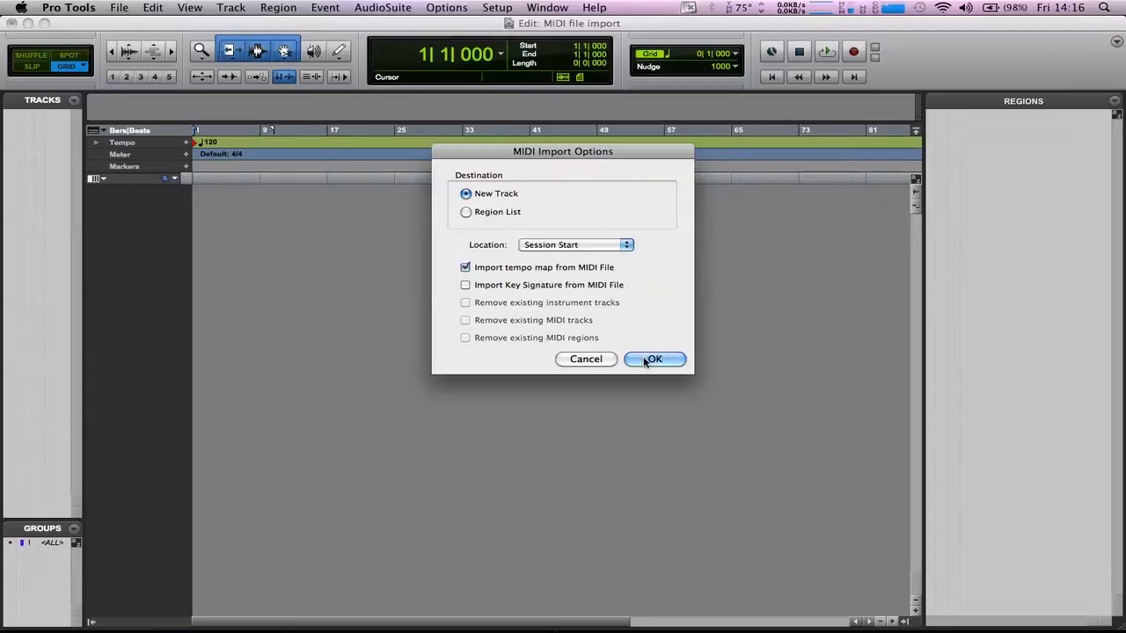
click(654, 358)
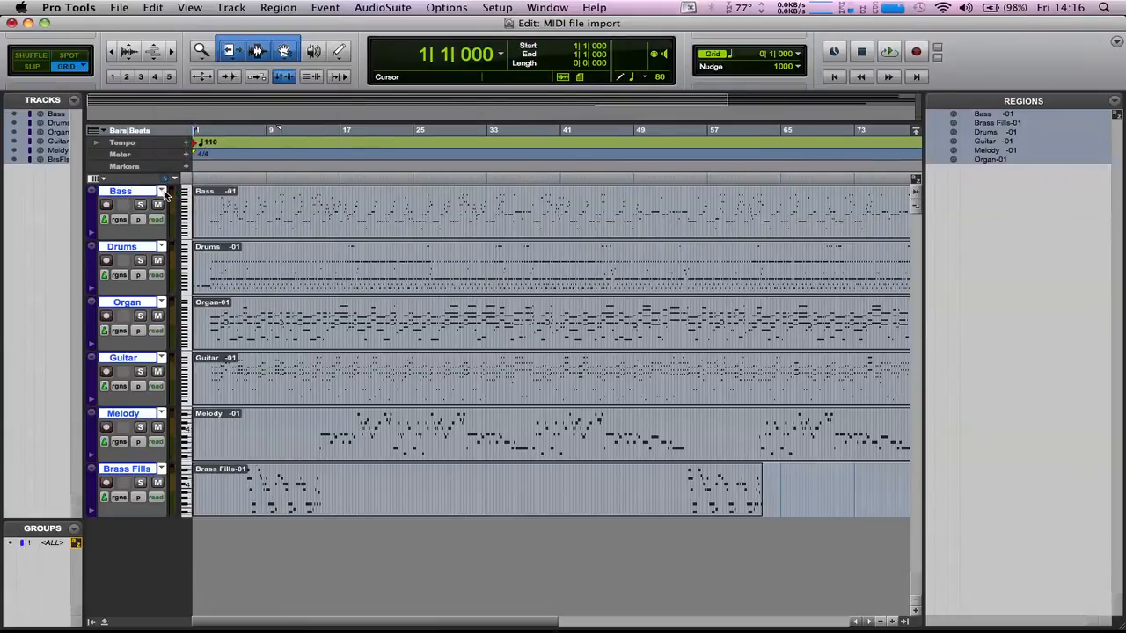
Step: Peek at the Bass track's options and close them without changes
click(162, 190)
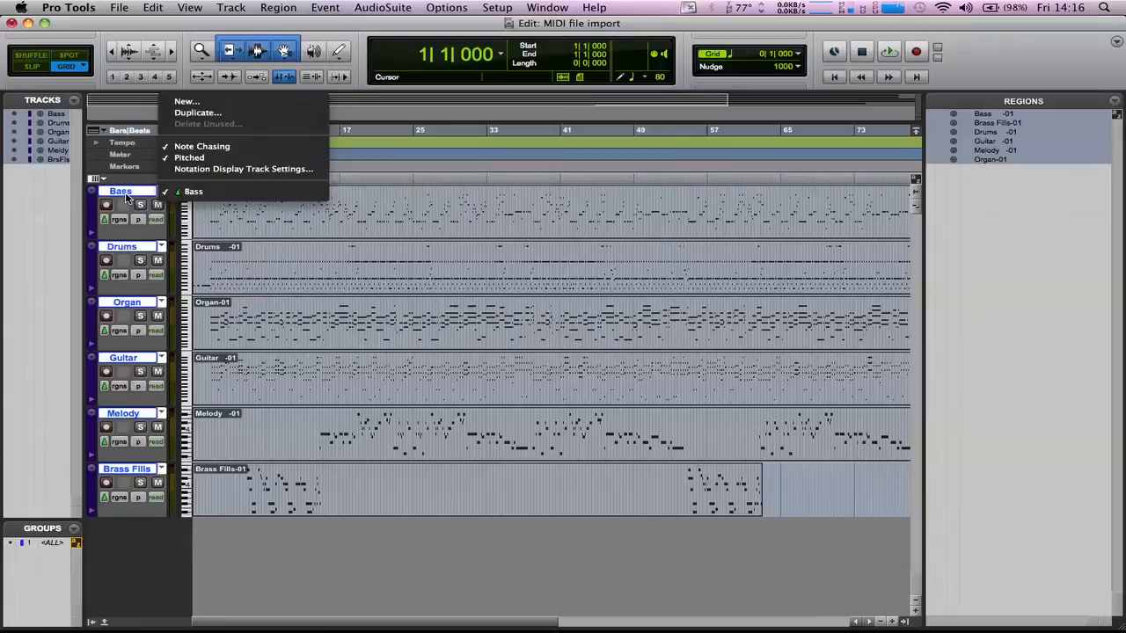
click(120, 190)
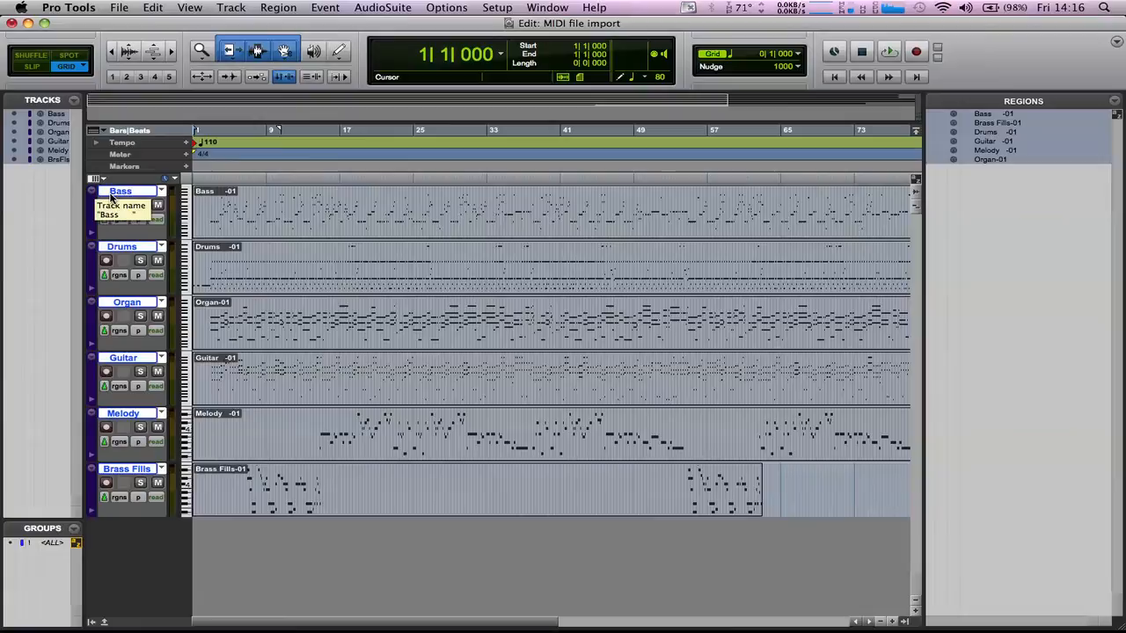
mouse_move(81, 428)
text(6)
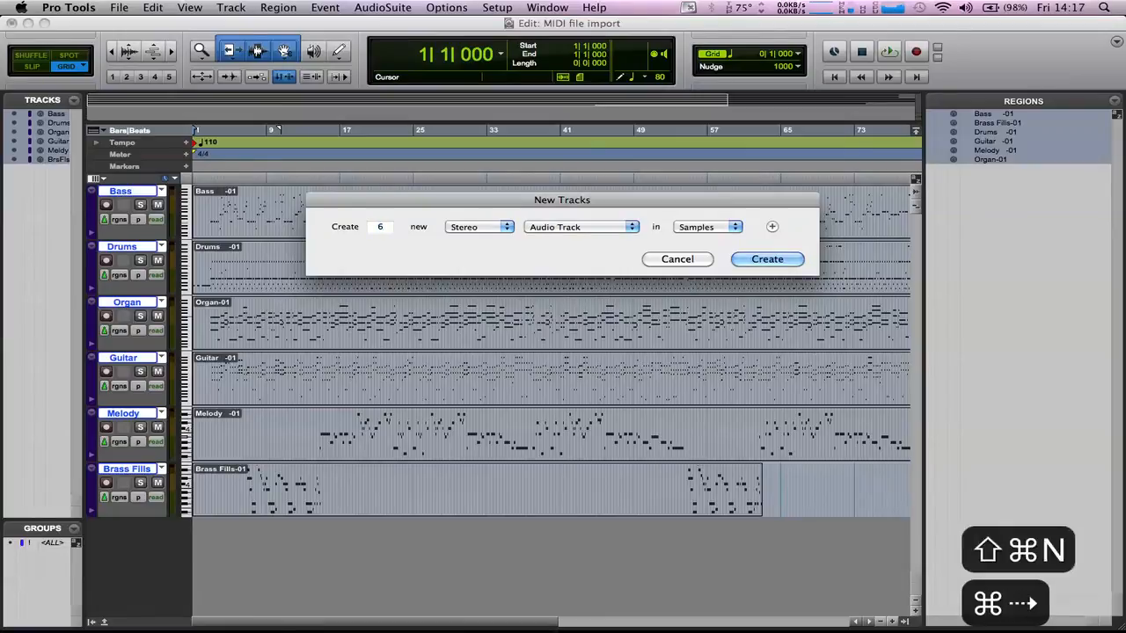
Step: Create six stereo instrument tracks, Inst 1 to Inst 6, for the imported parts
click(580, 227)
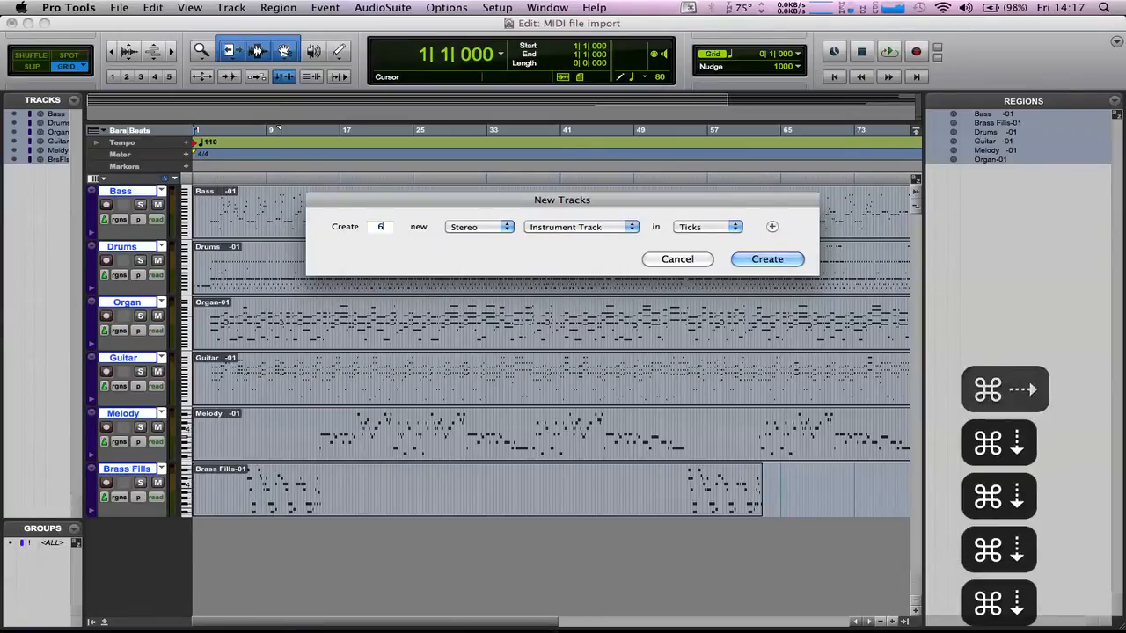
click(767, 258)
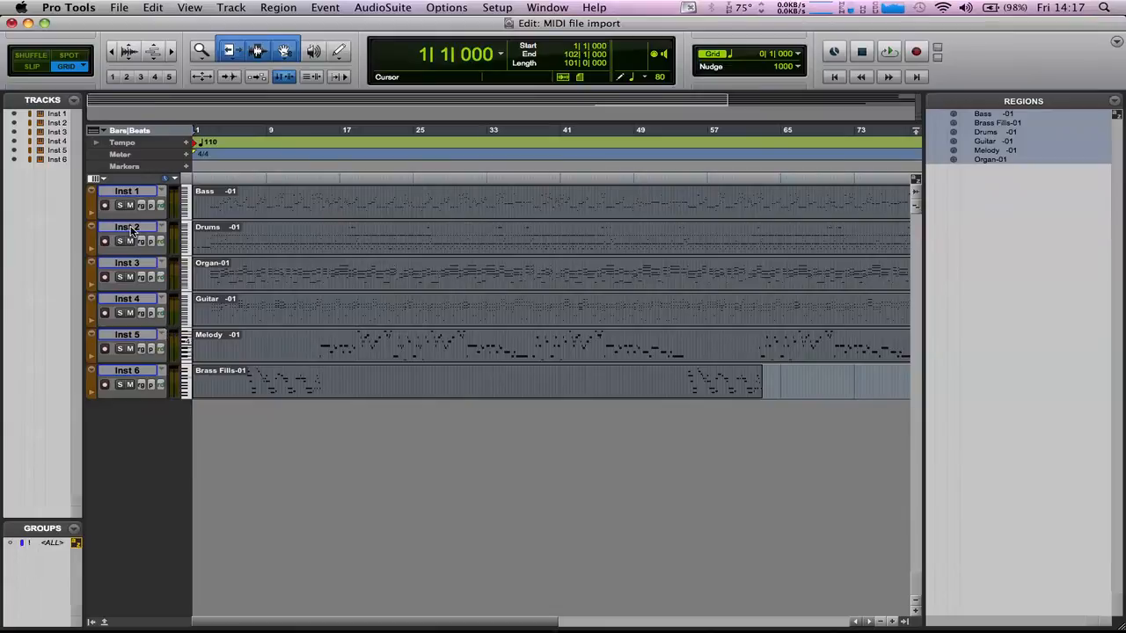
Step: Rename the track holding the drums part to Drums
click(127, 190)
text(D)
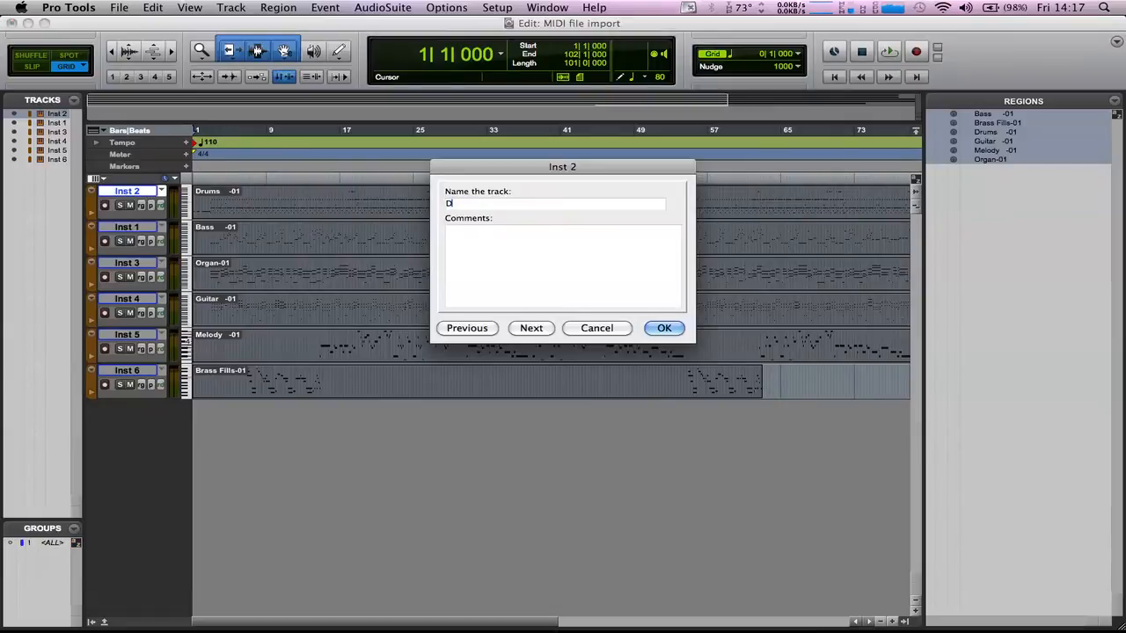
click(665, 328)
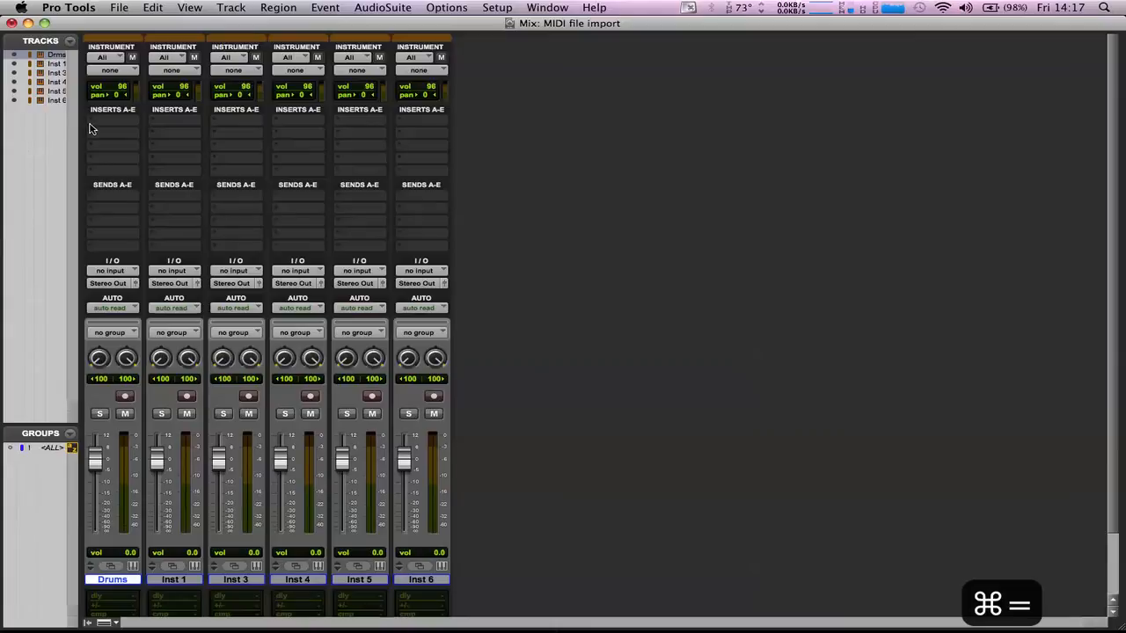
Step: Load Xpand2 on the Drums track and choose the Drums > 09 Live Drums preset
click(113, 121)
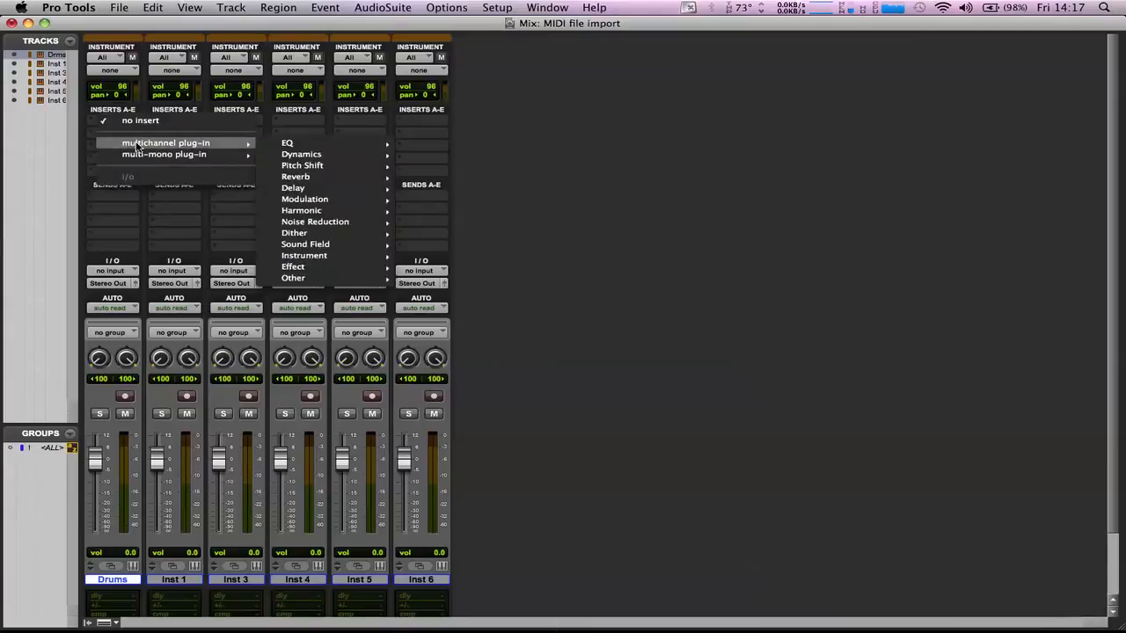
mouse_move(303, 255)
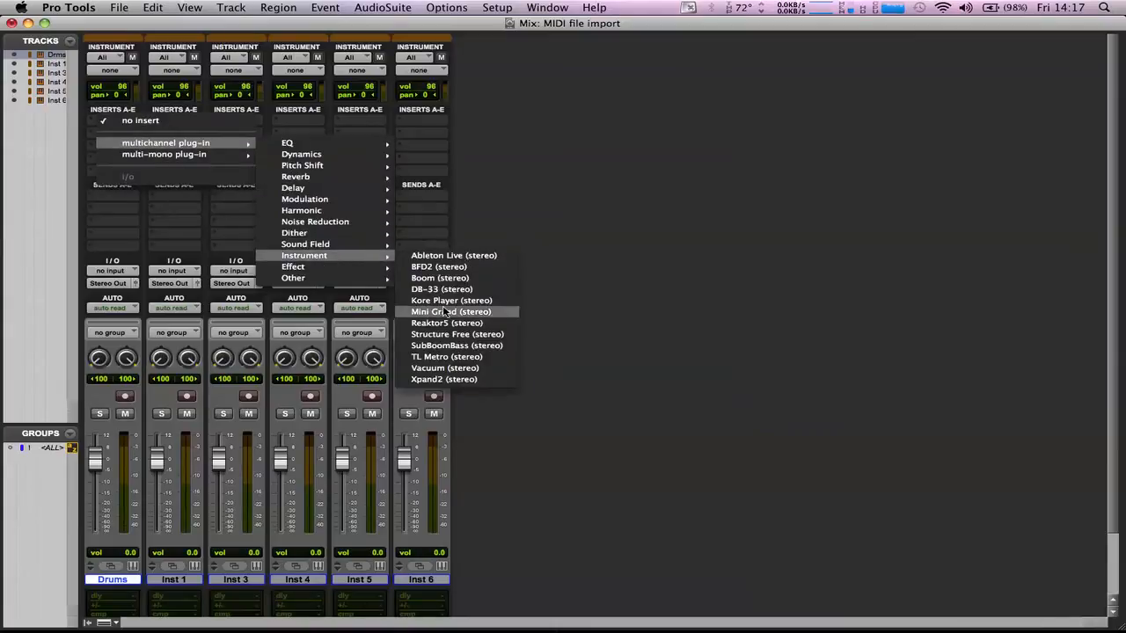
mouse_move(444, 380)
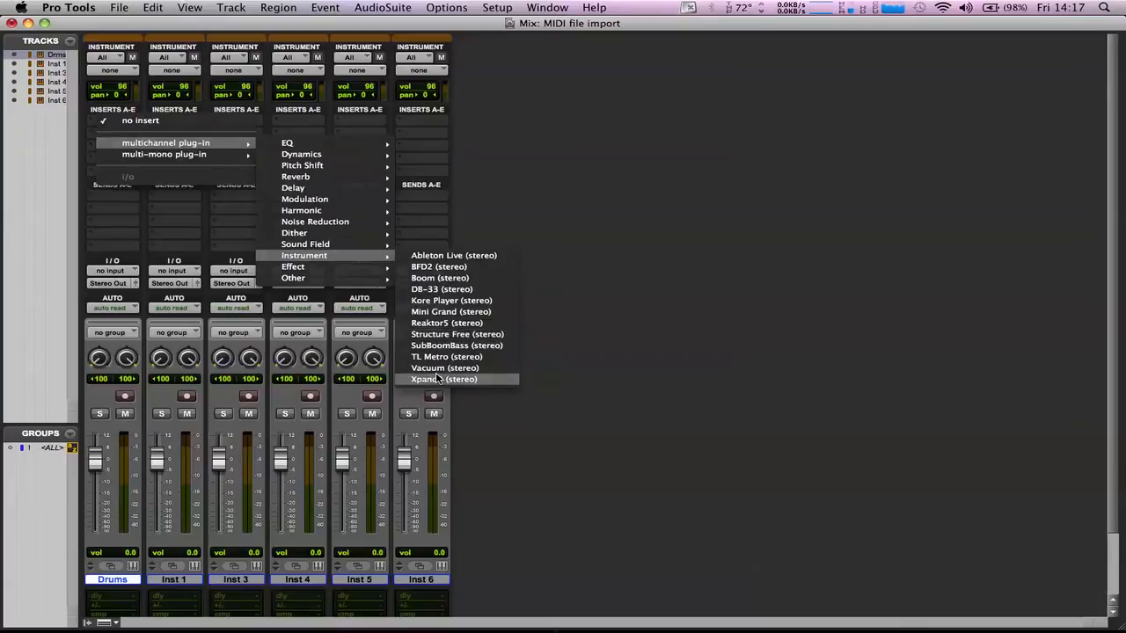
click(443, 380)
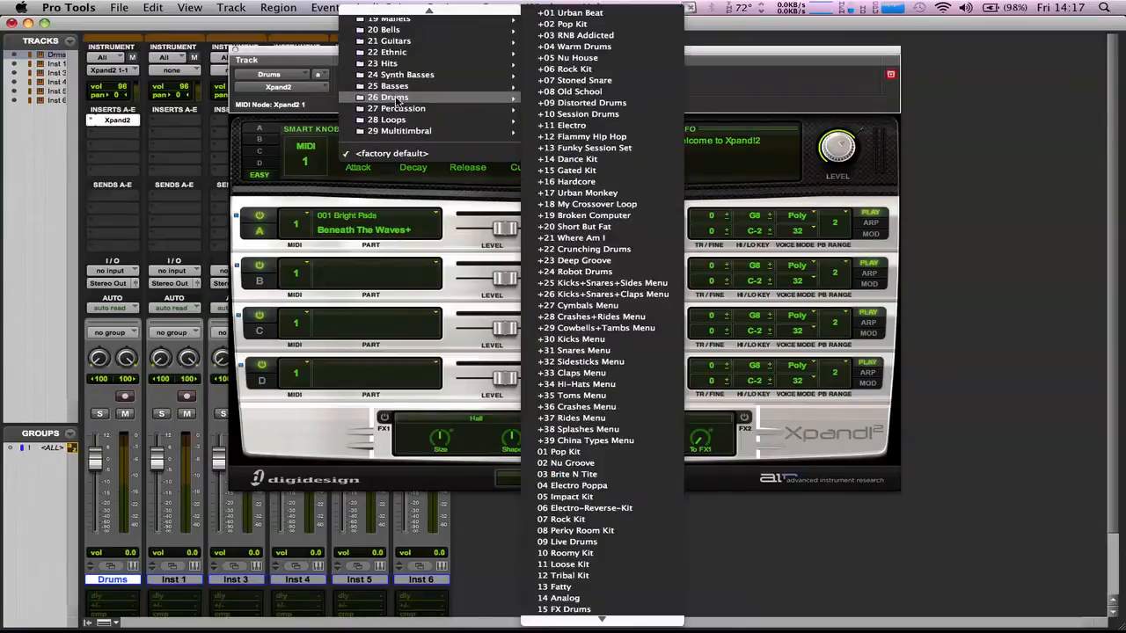
mouse_move(575, 531)
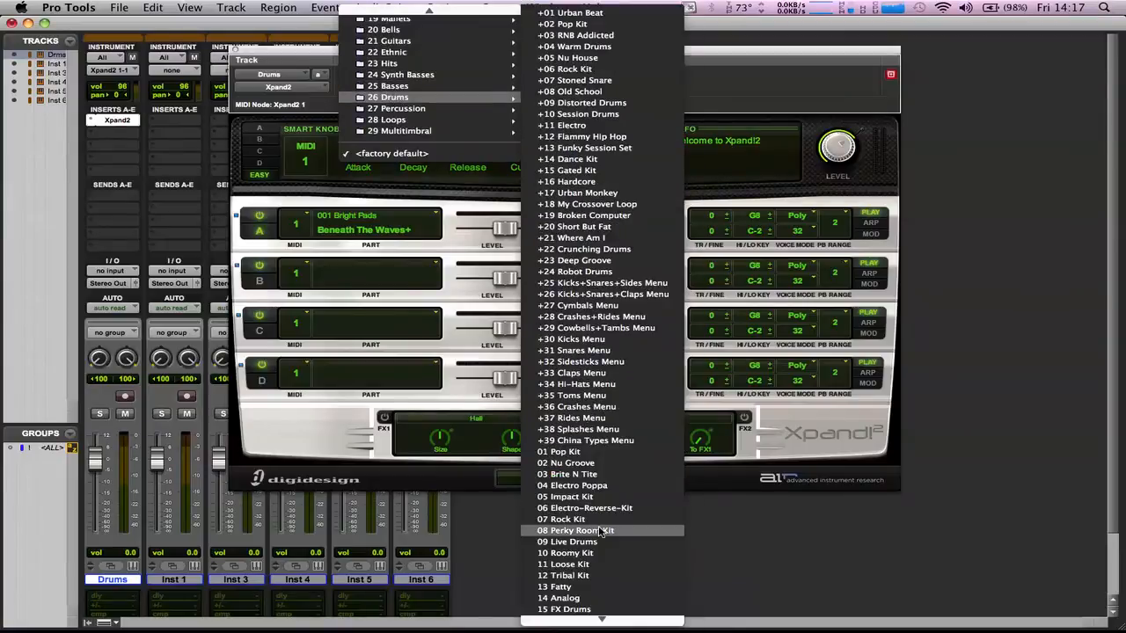
mouse_move(596, 542)
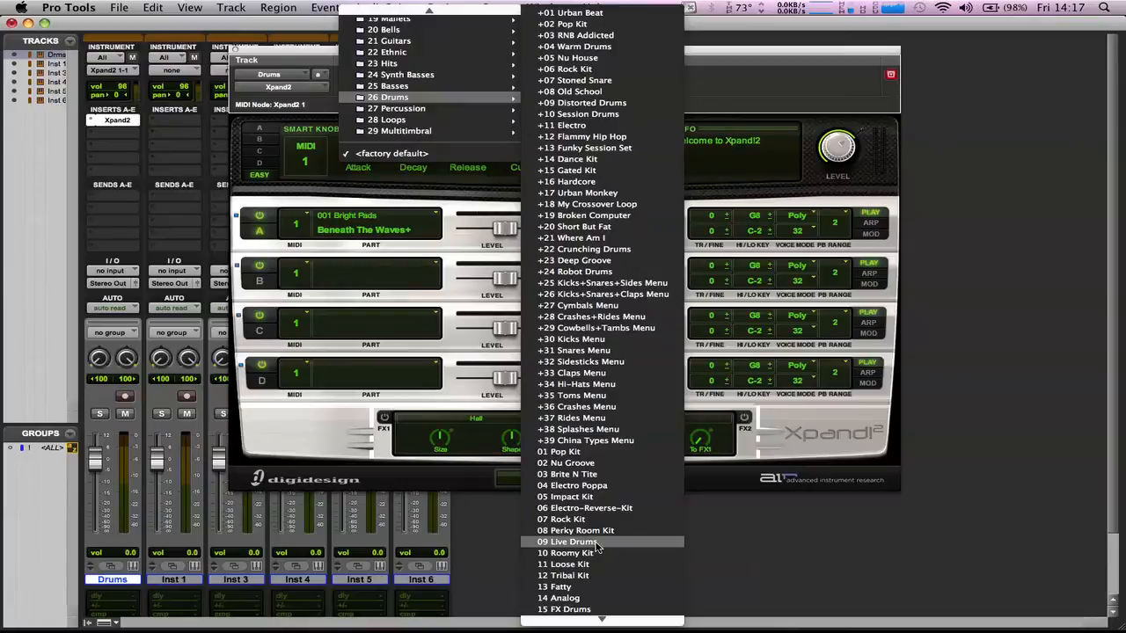
click(571, 542)
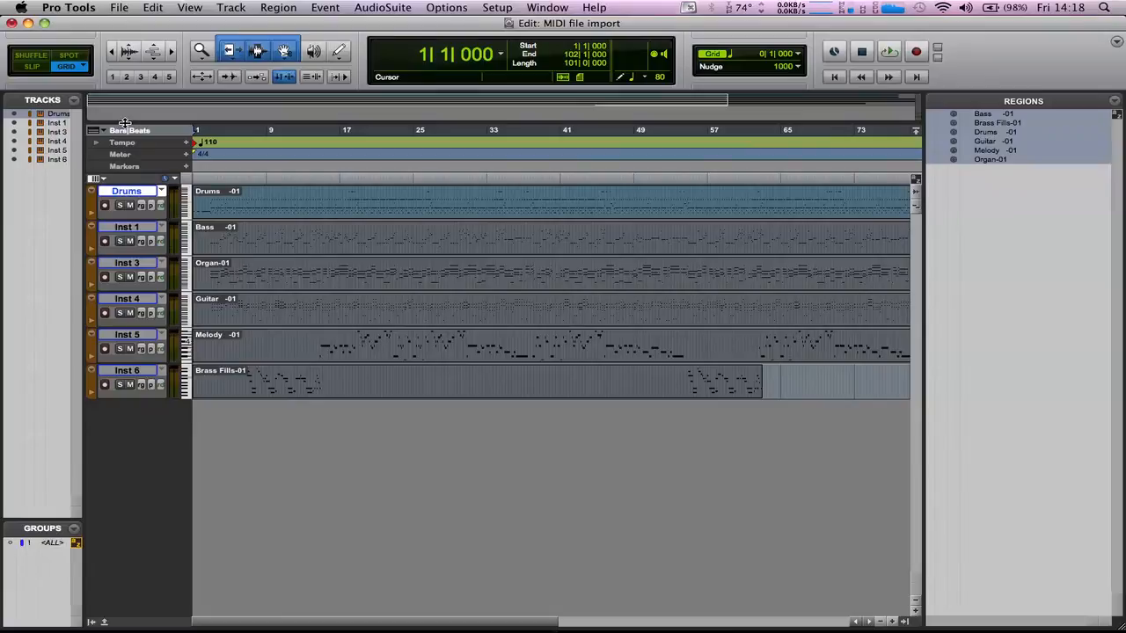
click(888, 51)
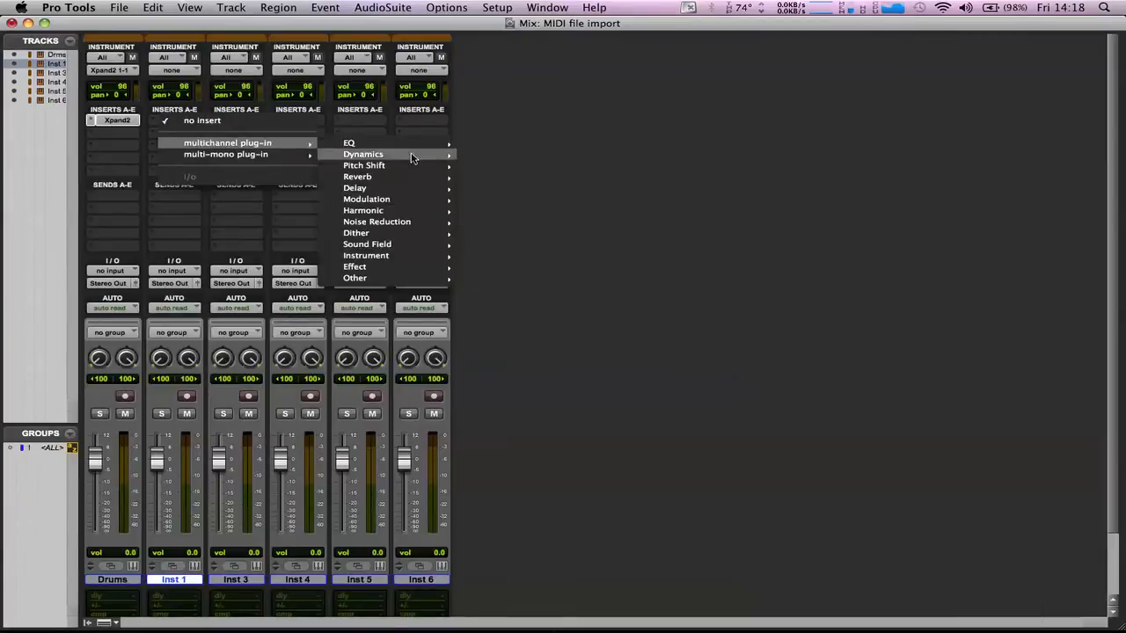
mouse_move(365, 255)
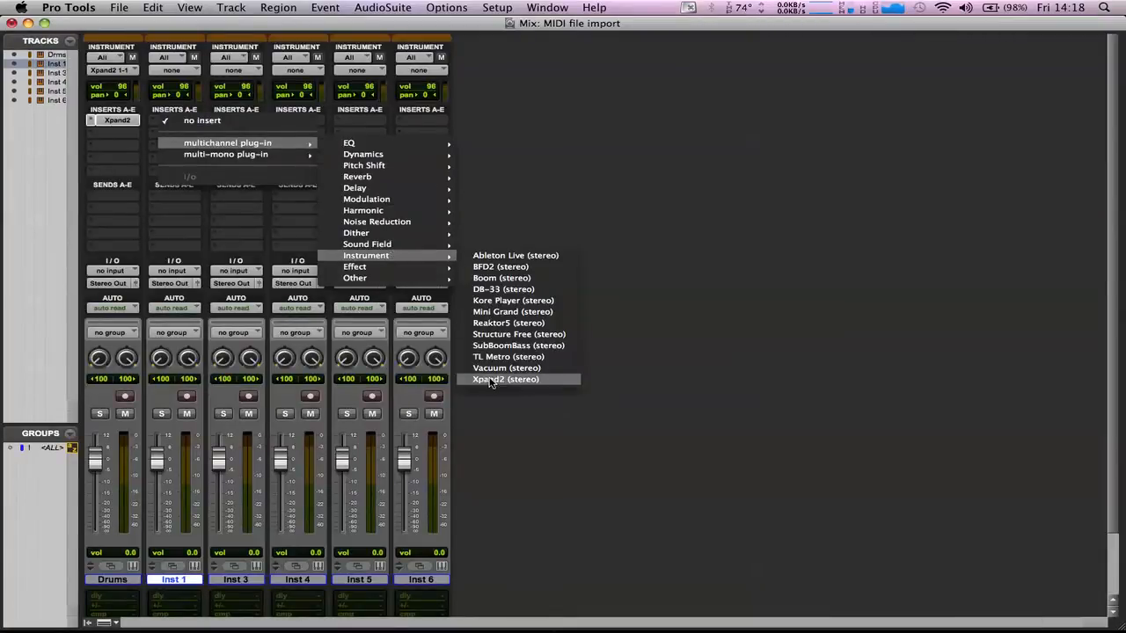
Step: Load Xpand2 on Inst 1 and pick an acoustic bass preset from Basses
click(507, 380)
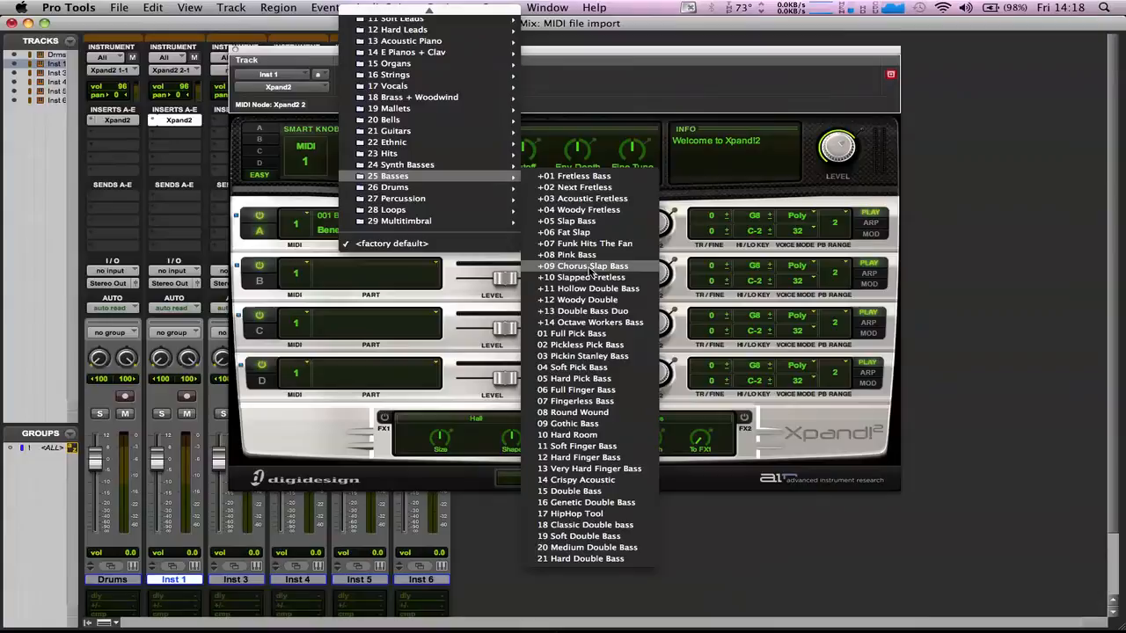
mouse_move(604, 513)
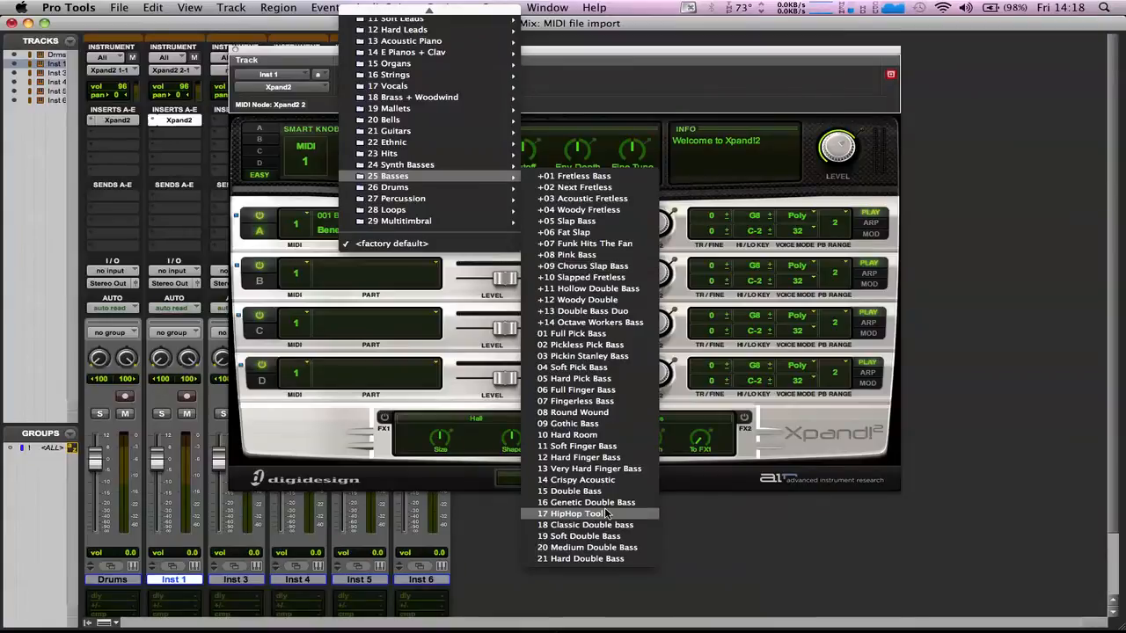
mouse_move(590, 478)
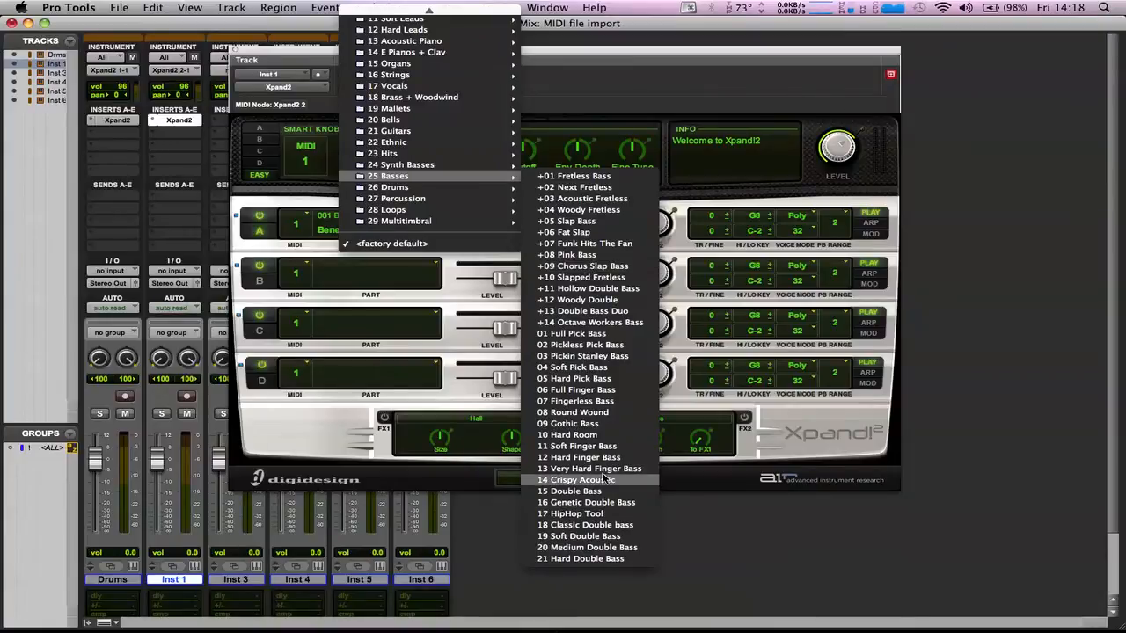
click(599, 478)
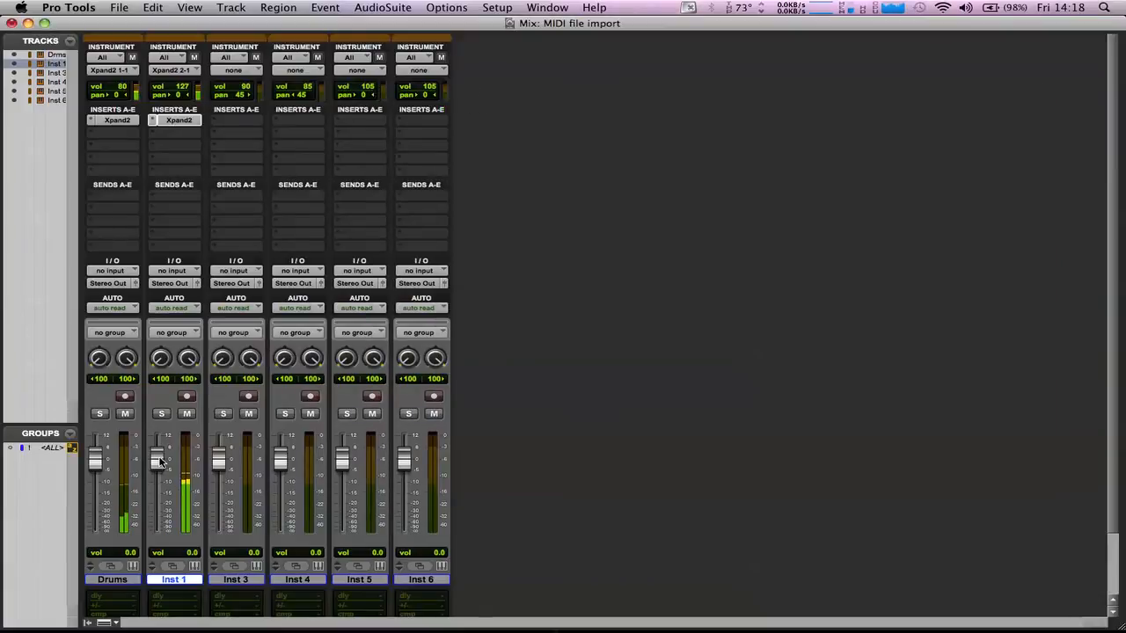
Step: Lower the bass fader to about -9.3 dB, then reach Inst 3's plug-in choices
drag(159, 458, 158, 484)
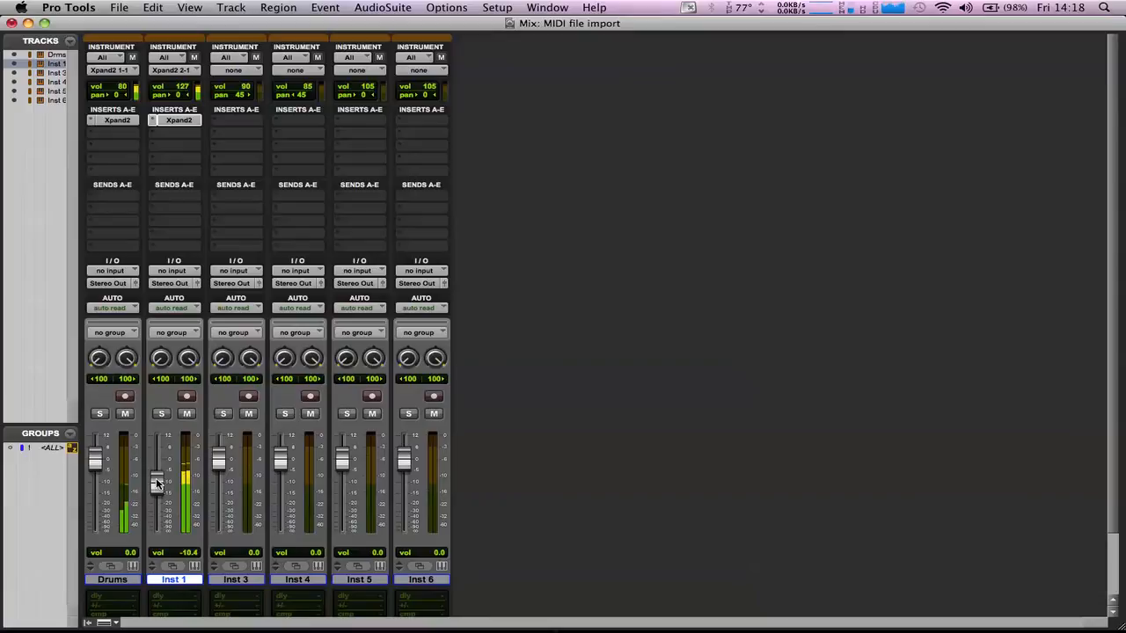
drag(156, 486, 157, 478)
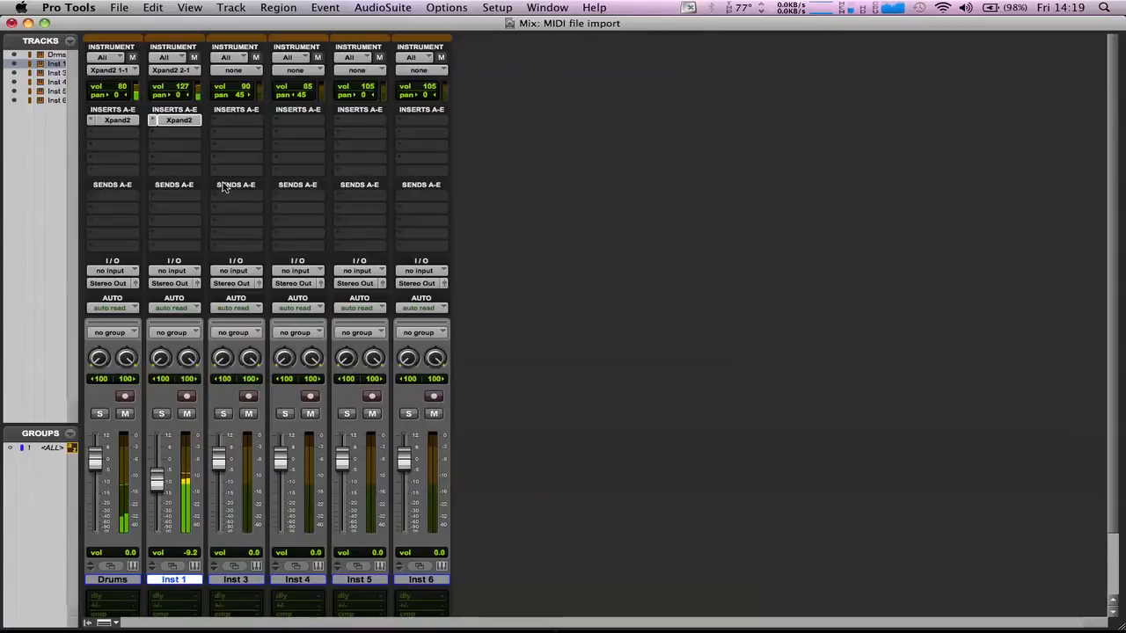
key(cmd+=)
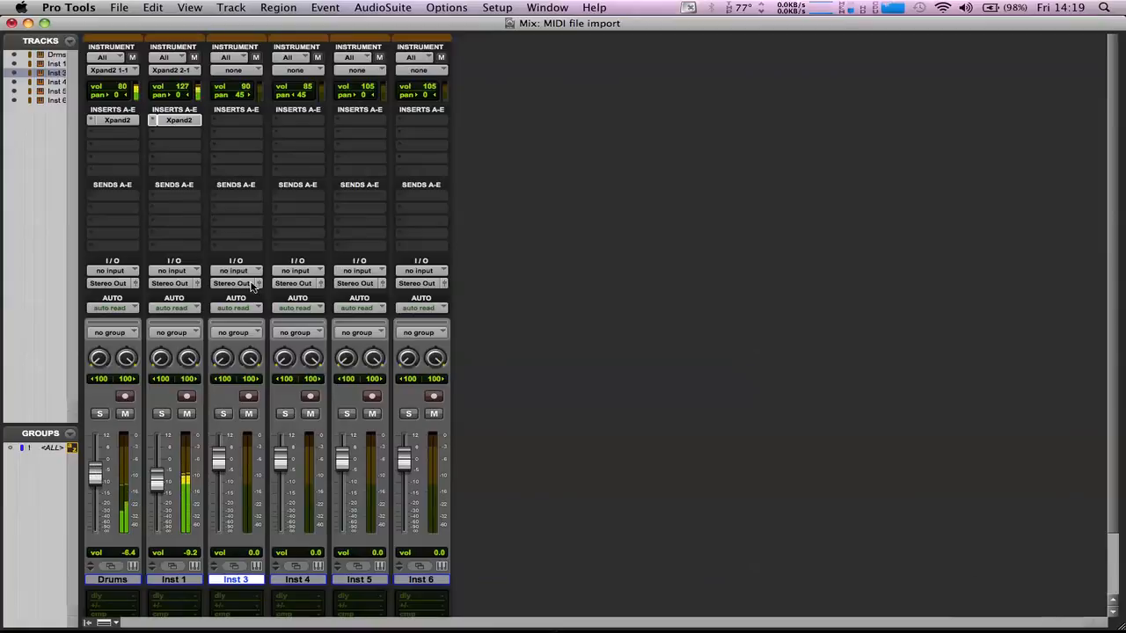
click(235, 120)
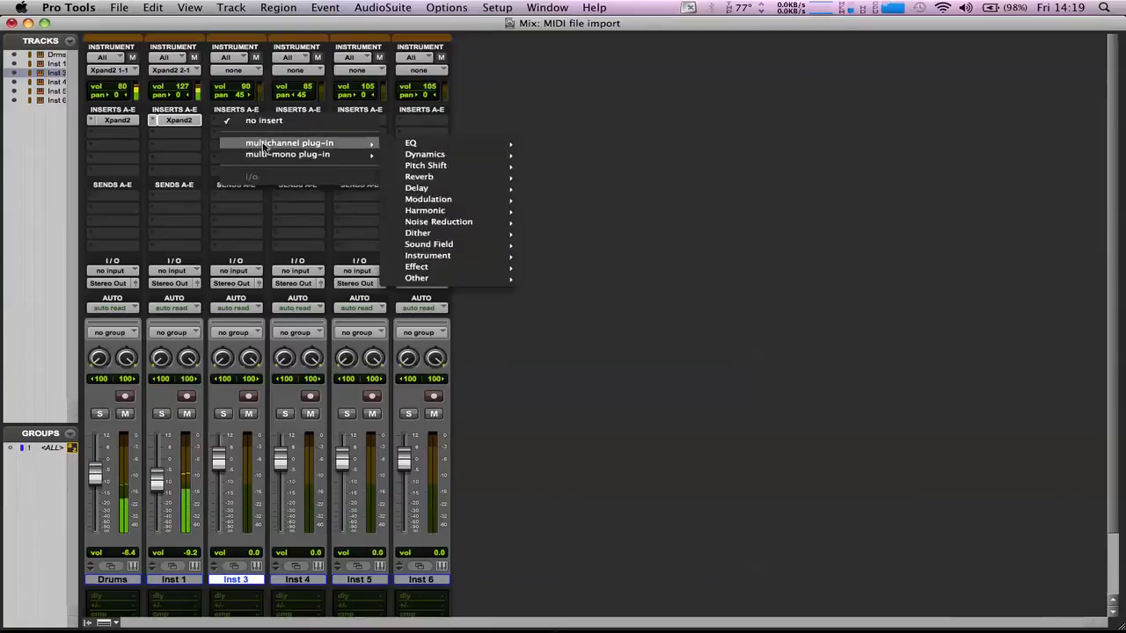
mouse_move(428, 255)
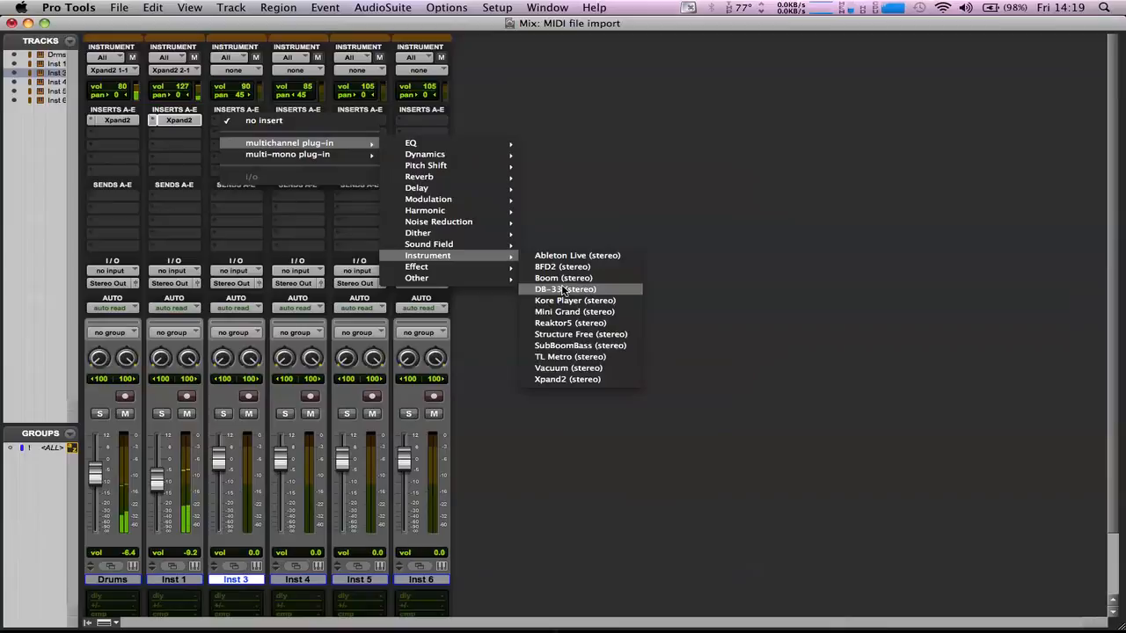
Step: Load the DB-33 organ instrument onto Inst 3
click(567, 288)
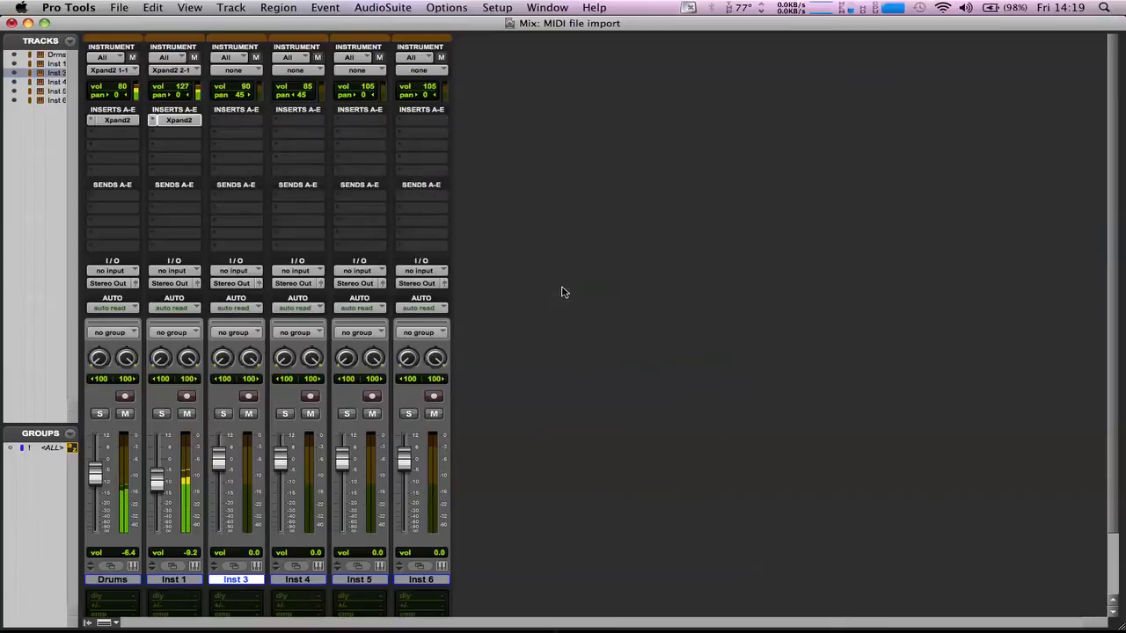
click(236, 119)
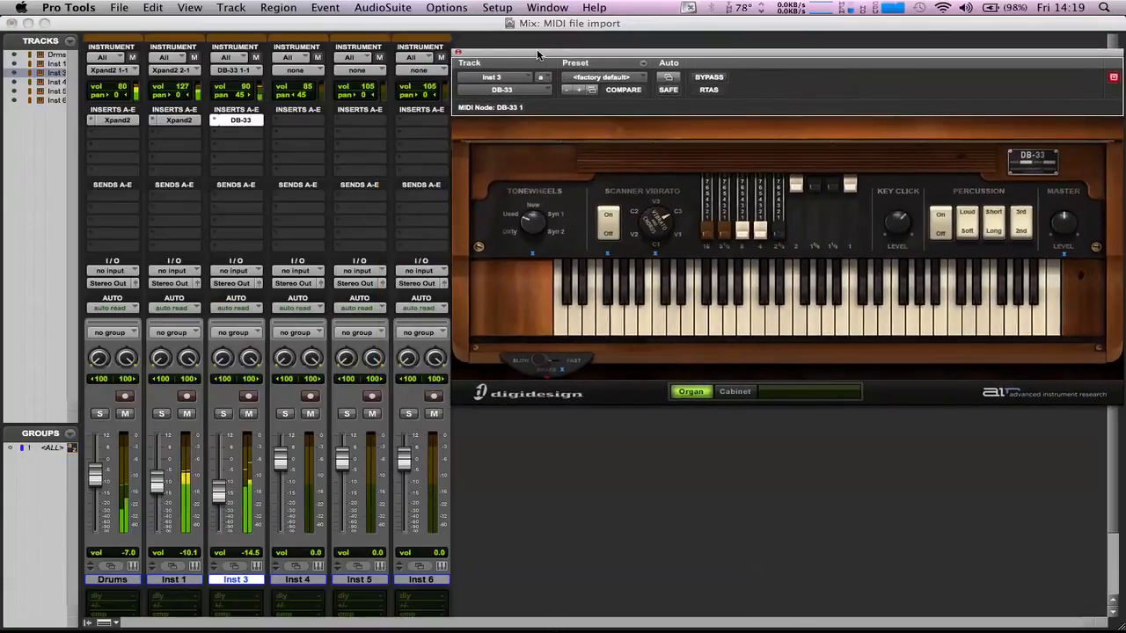
Step: In the Edit window rename Inst 1 and Inst 3 to Bass and Organ, then begin renaming Inst 4
key(cmd+=)
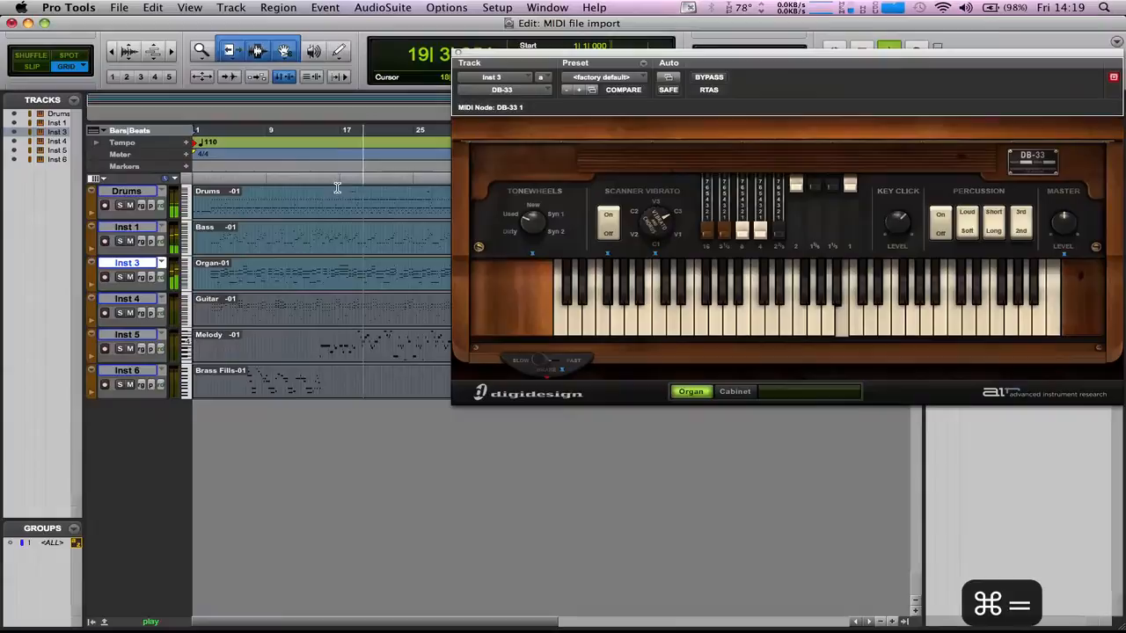
double_click(127, 227)
text(Bass)
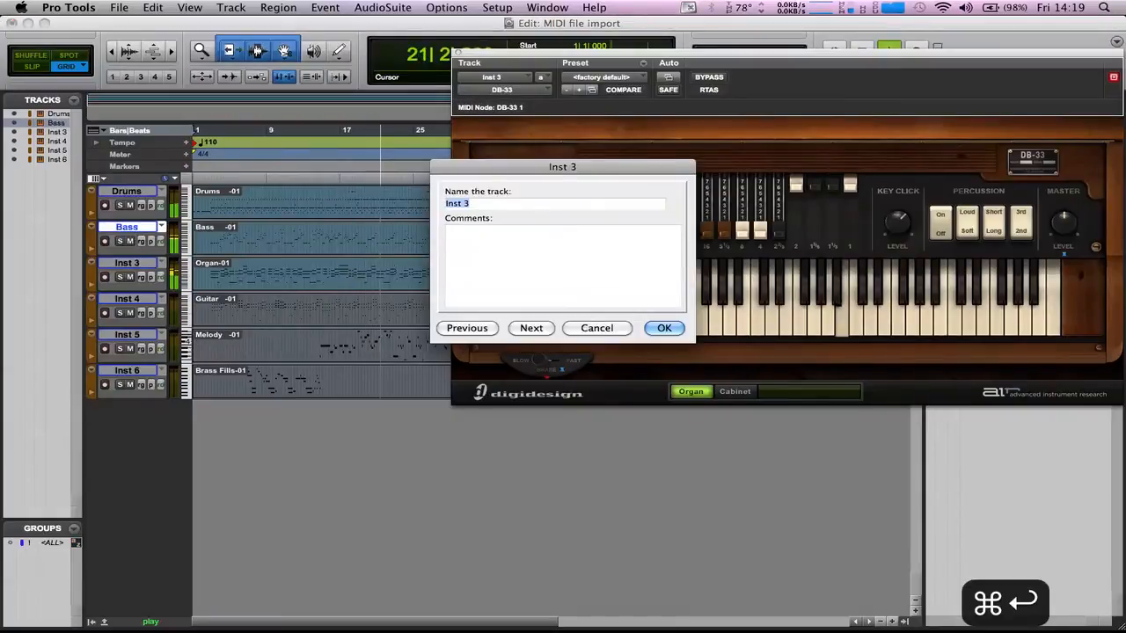
click(665, 327)
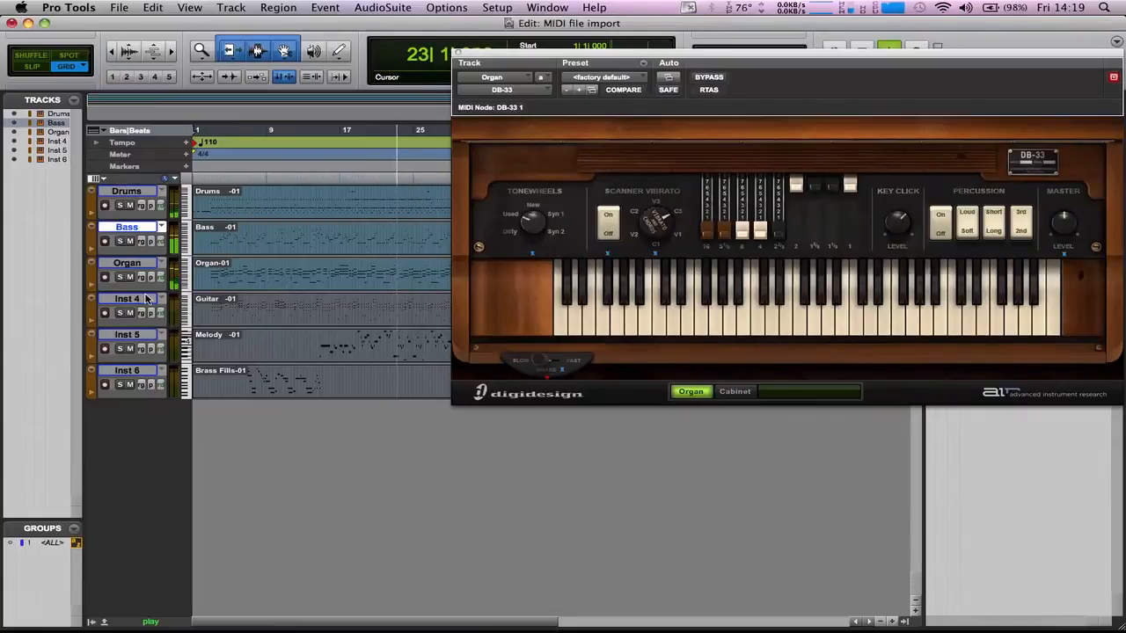
double_click(126, 299)
text(Guitar)
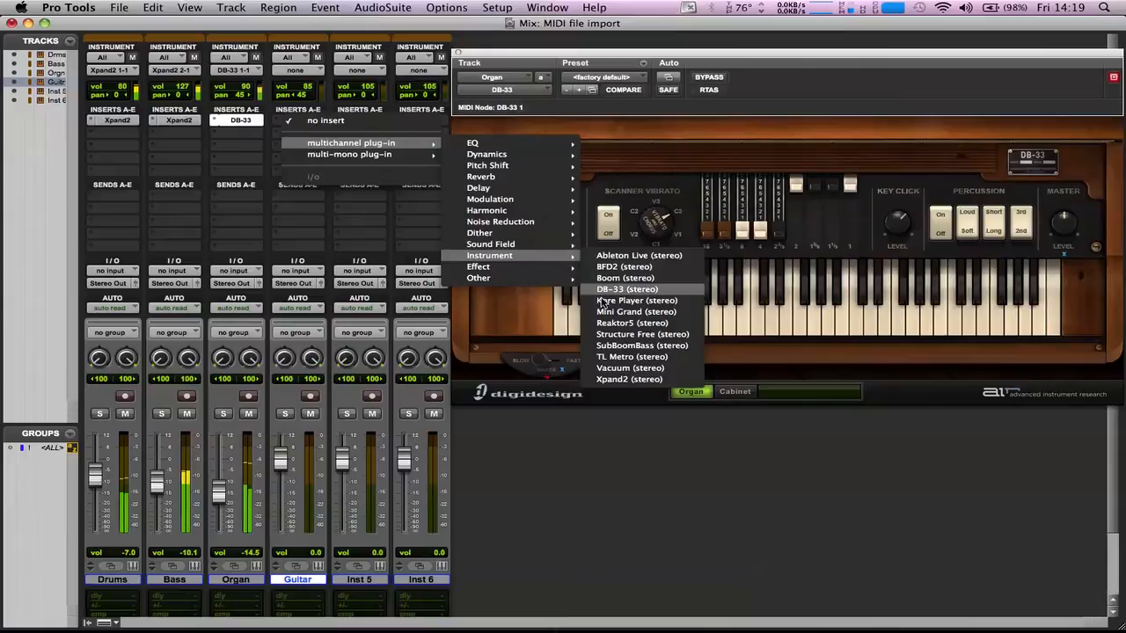
Step: Load Xpand2 on Guitar and choose a Clean Electric Guitar preset from the Guitars category
click(630, 380)
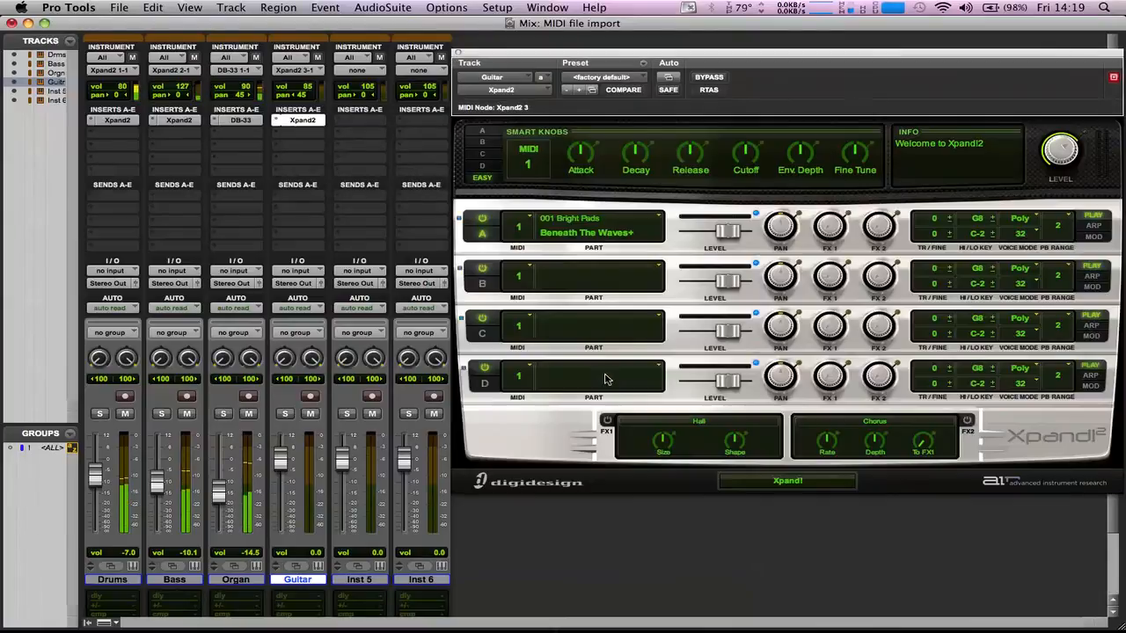
click(602, 78)
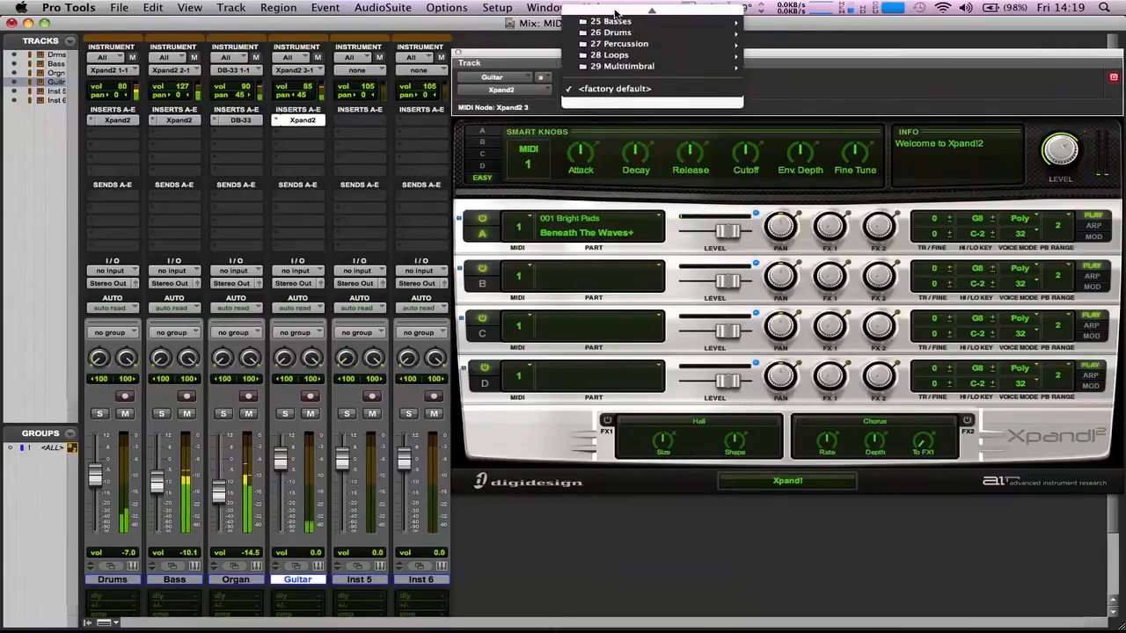
click(612, 42)
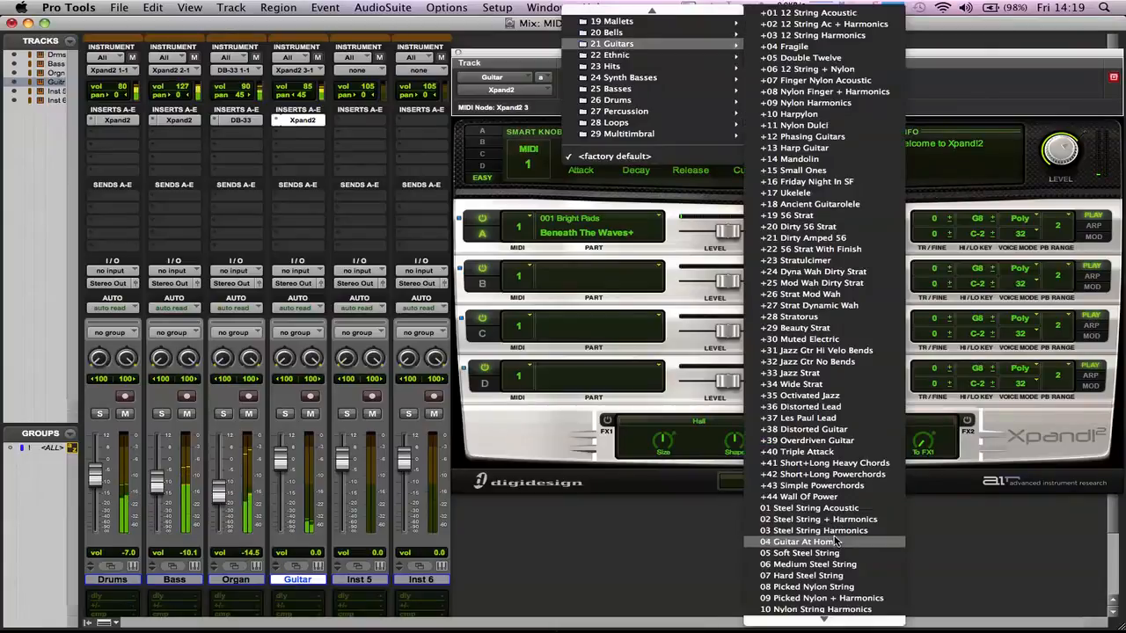
click(801, 542)
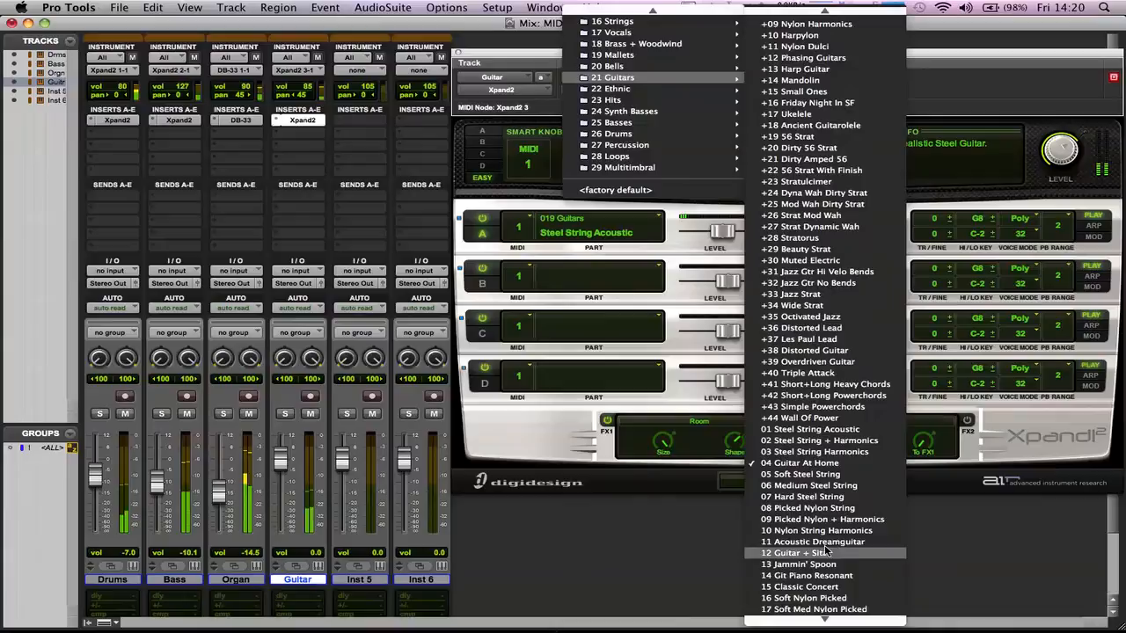
scroll(down, 3)
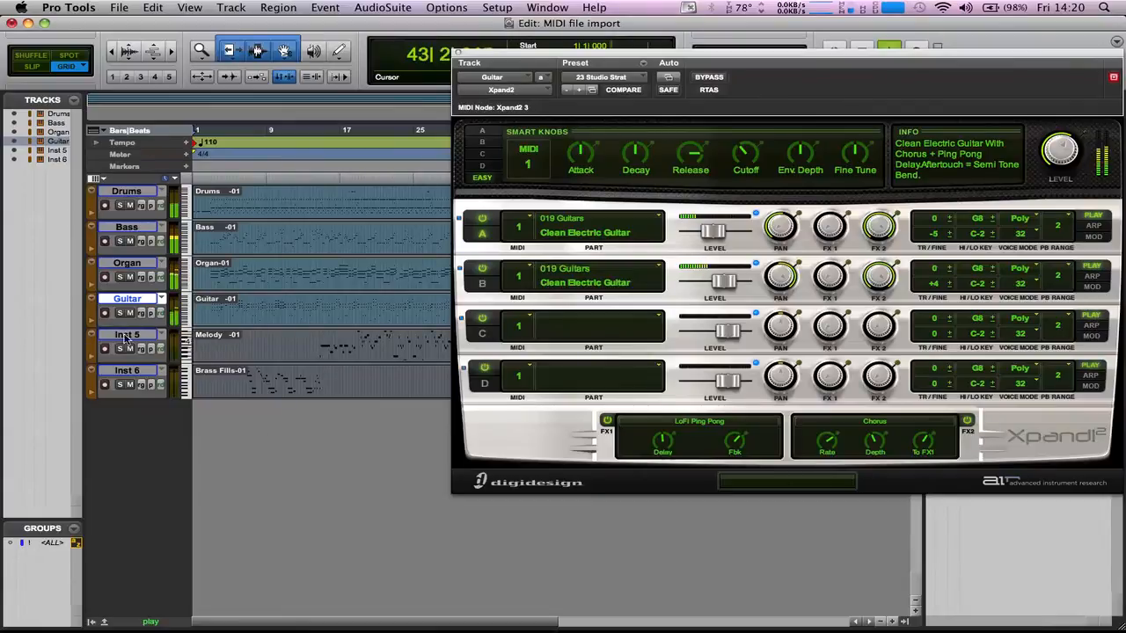
Step: Rename track Inst 5 to Melody and confirm
double_click(126, 334)
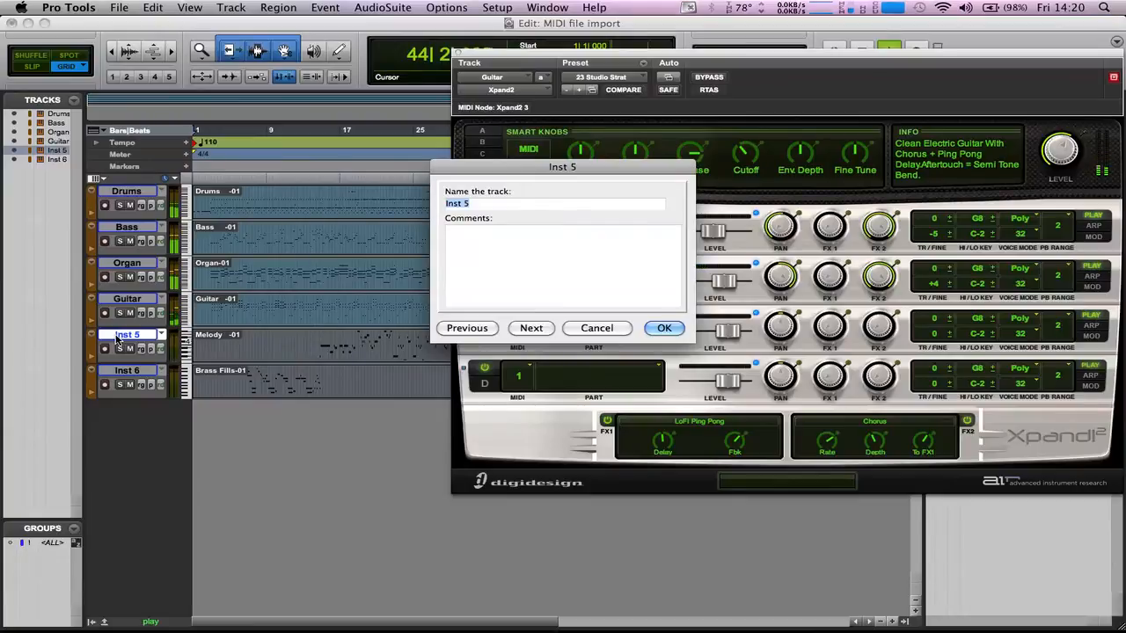
text(Me)
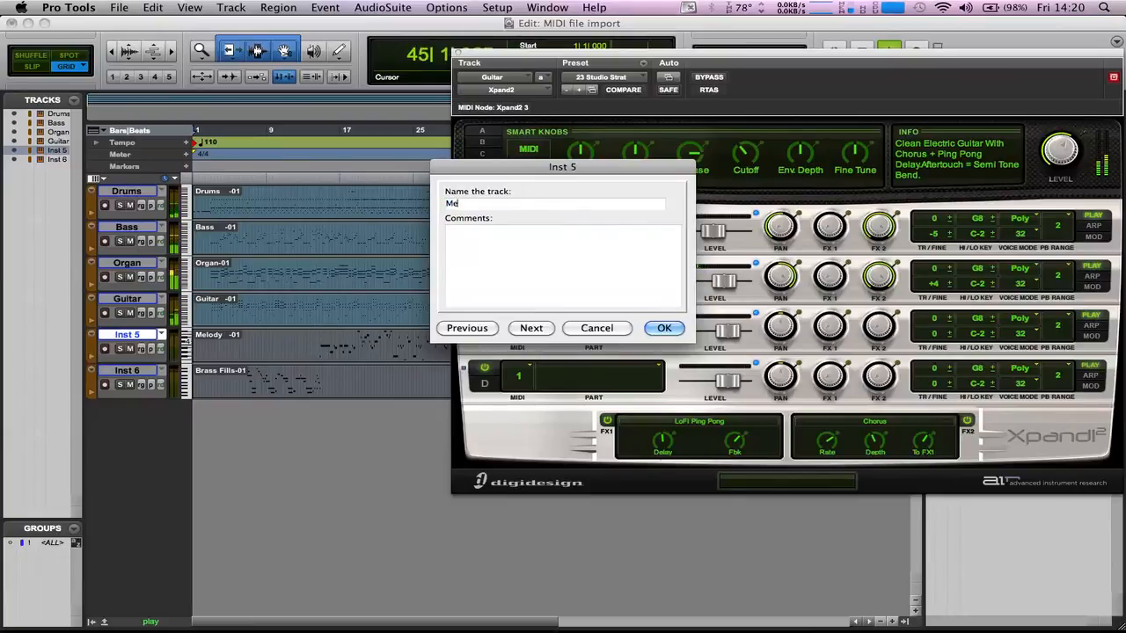
click(665, 327)
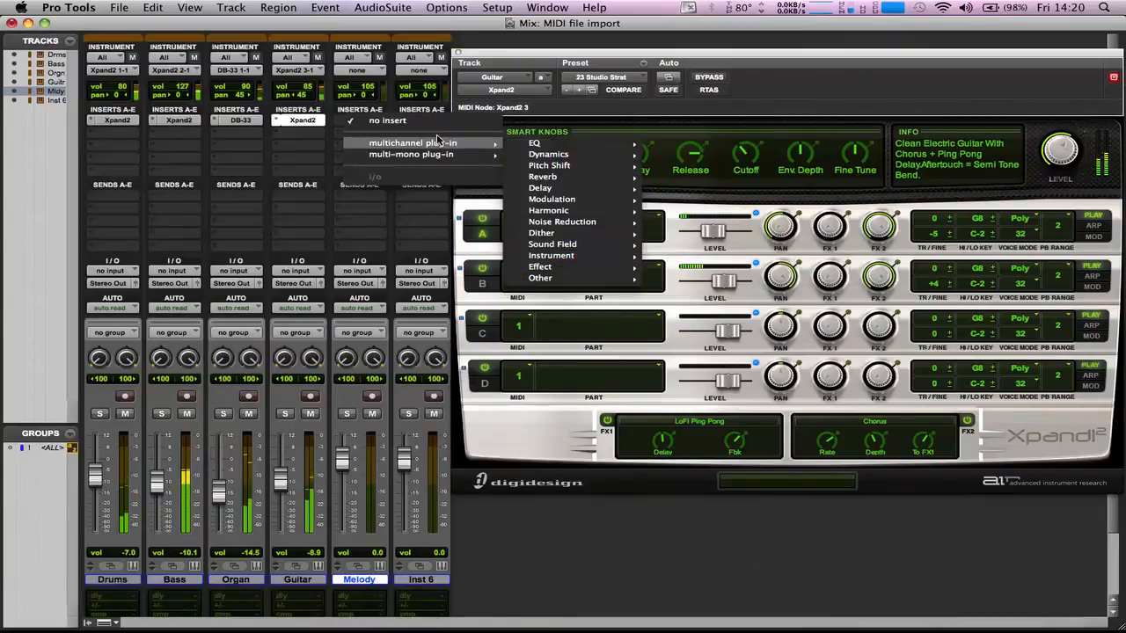
mouse_move(550, 255)
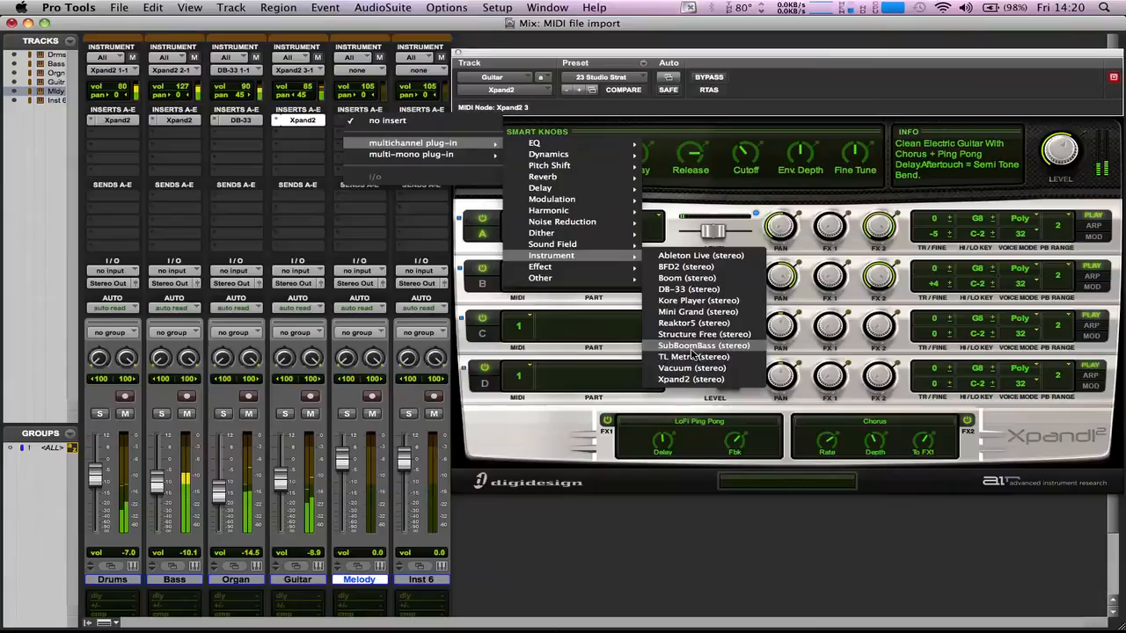
Step: Load Vacuum on Melody with the Leads > 09 Generic Fat preset and adjust its amp volume
click(693, 367)
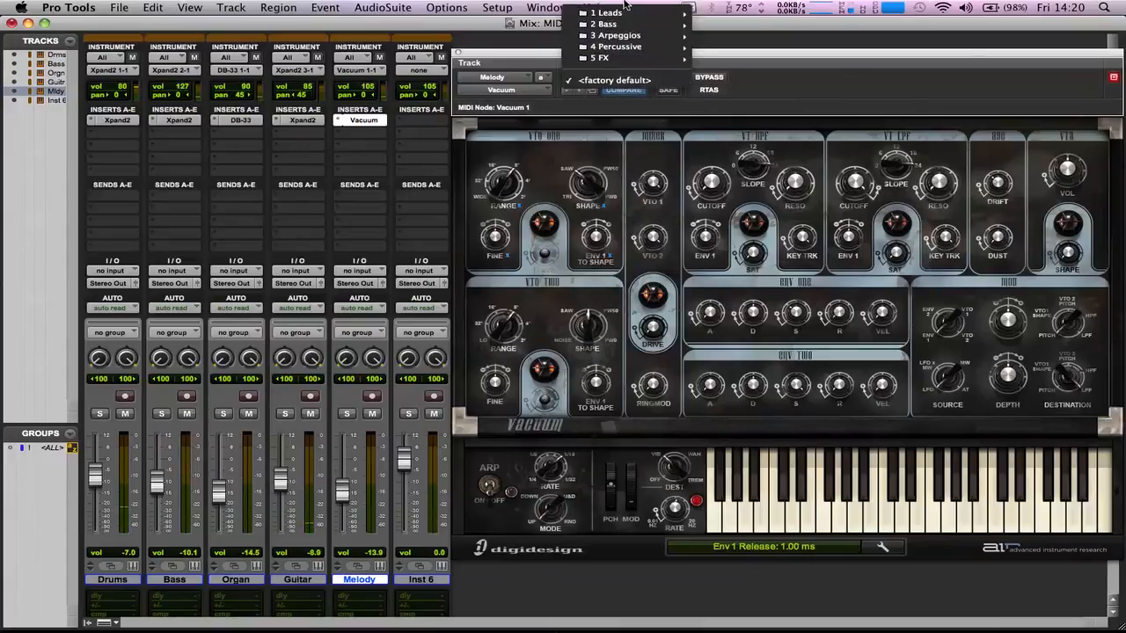
click(606, 12)
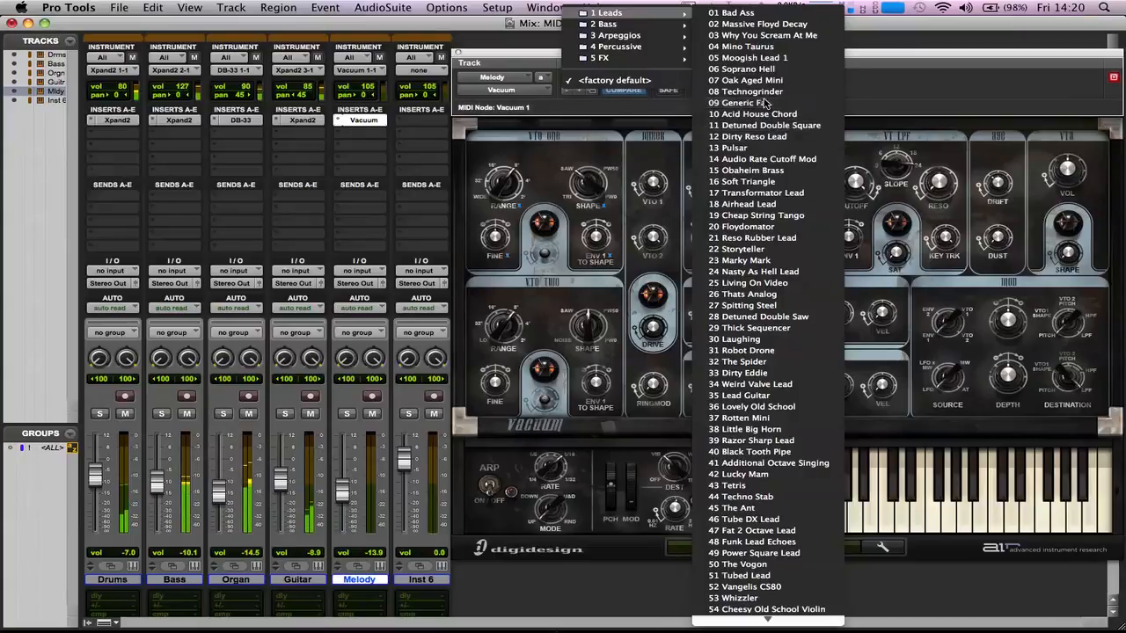
click(742, 102)
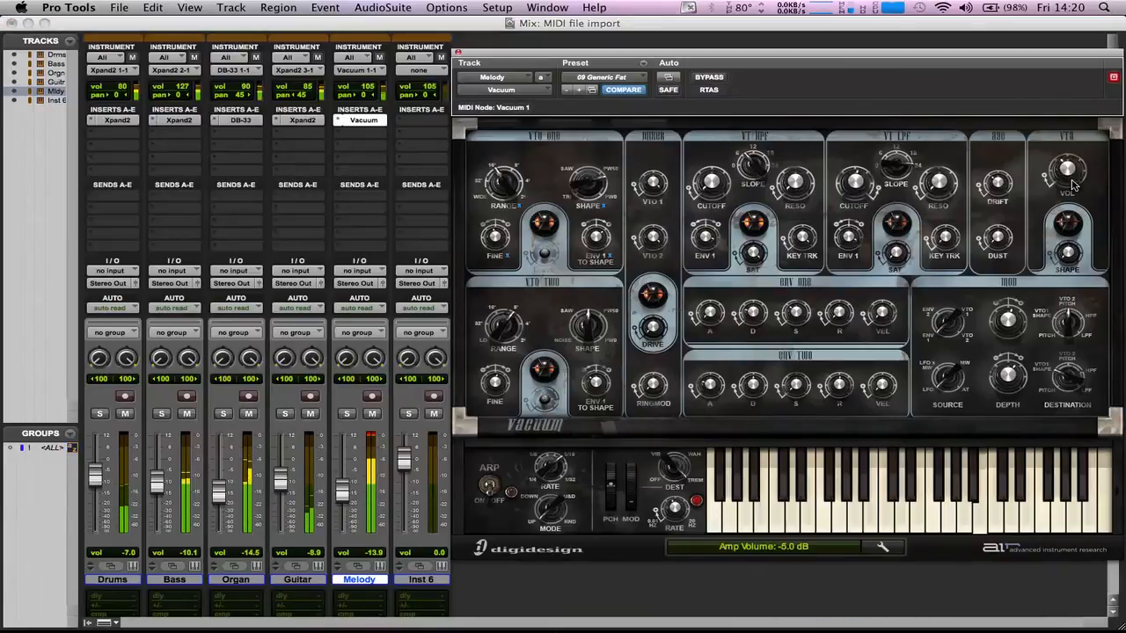
drag(1066, 167, 1066, 185)
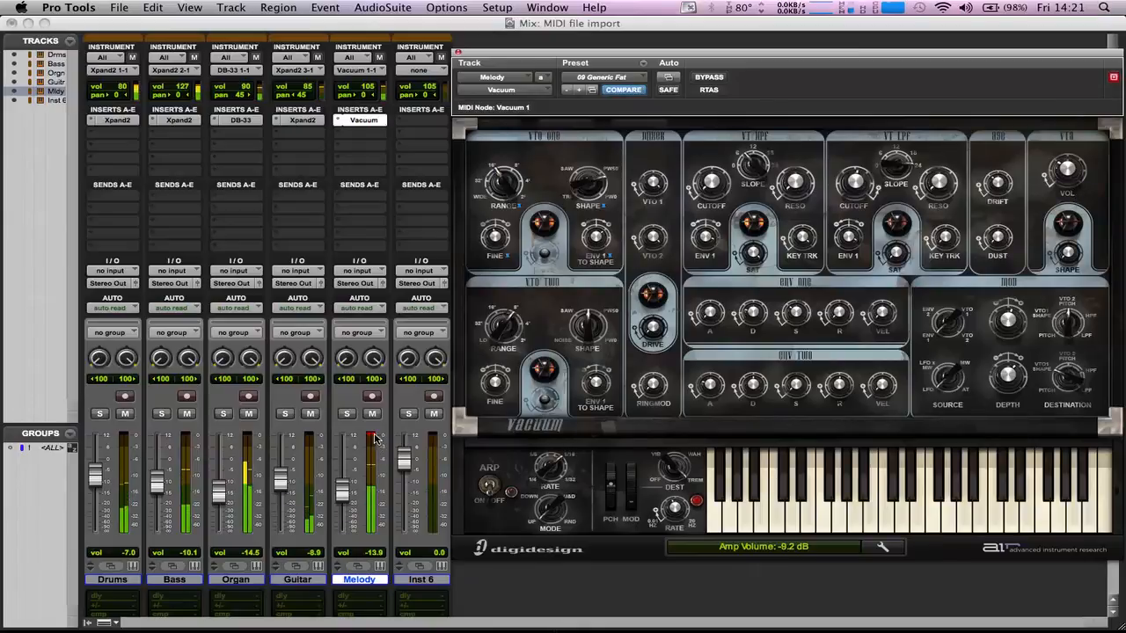
drag(373, 438, 350, 499)
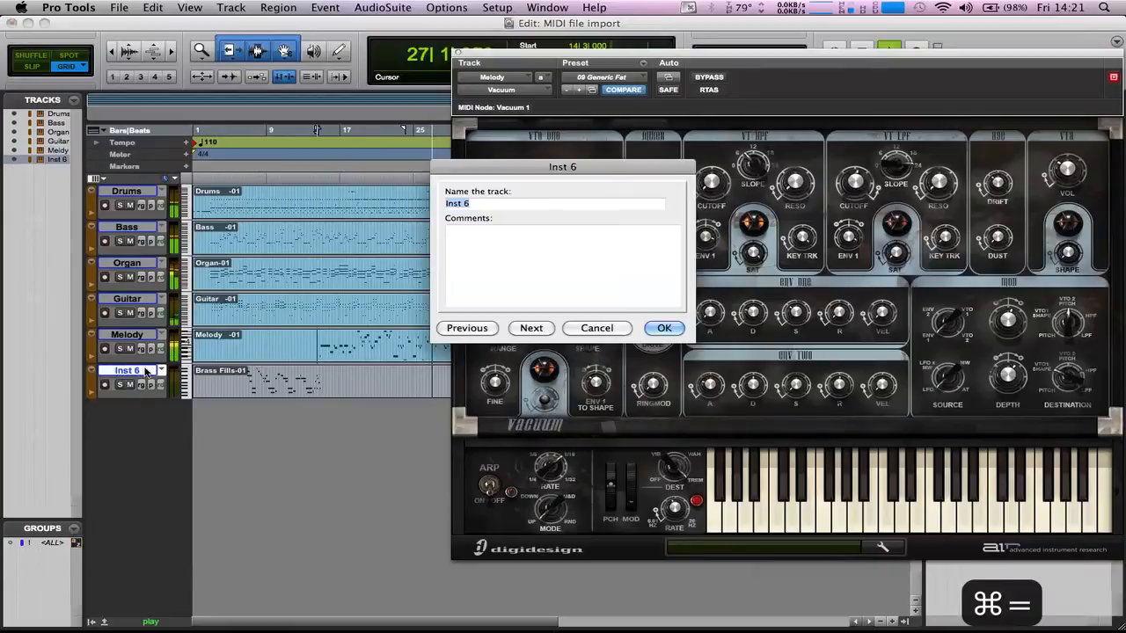
Step: Rename track Inst 6 to Brass Fills
text(Brass Fills)
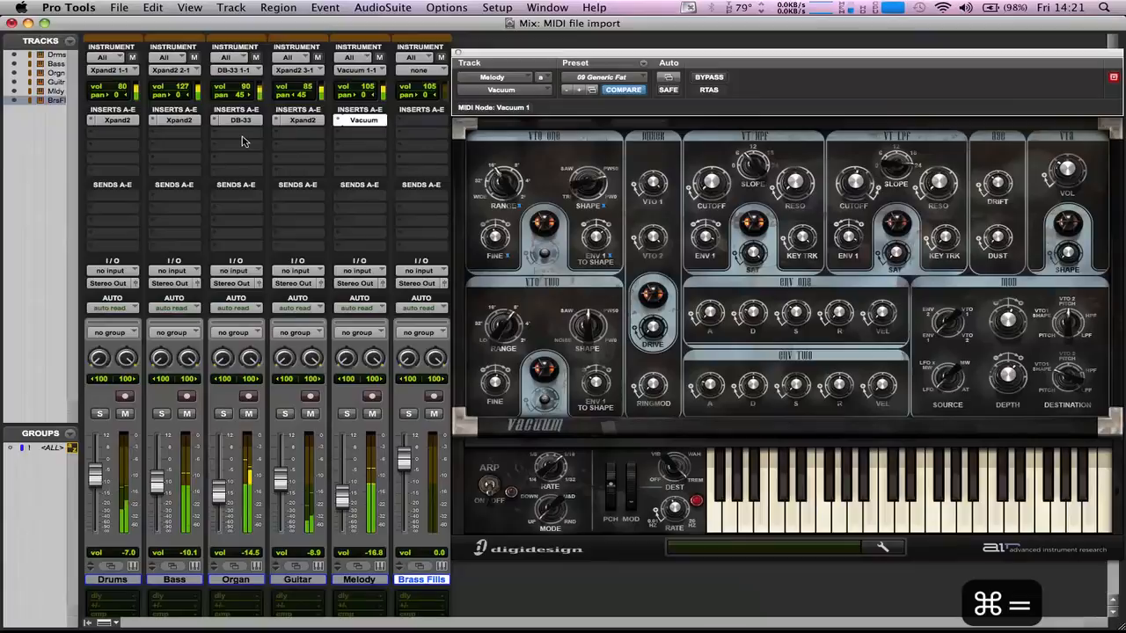
Step: Load Xpand2 on Brass Fills with a 07 Synth Brass preset and lower its level
click(363, 120)
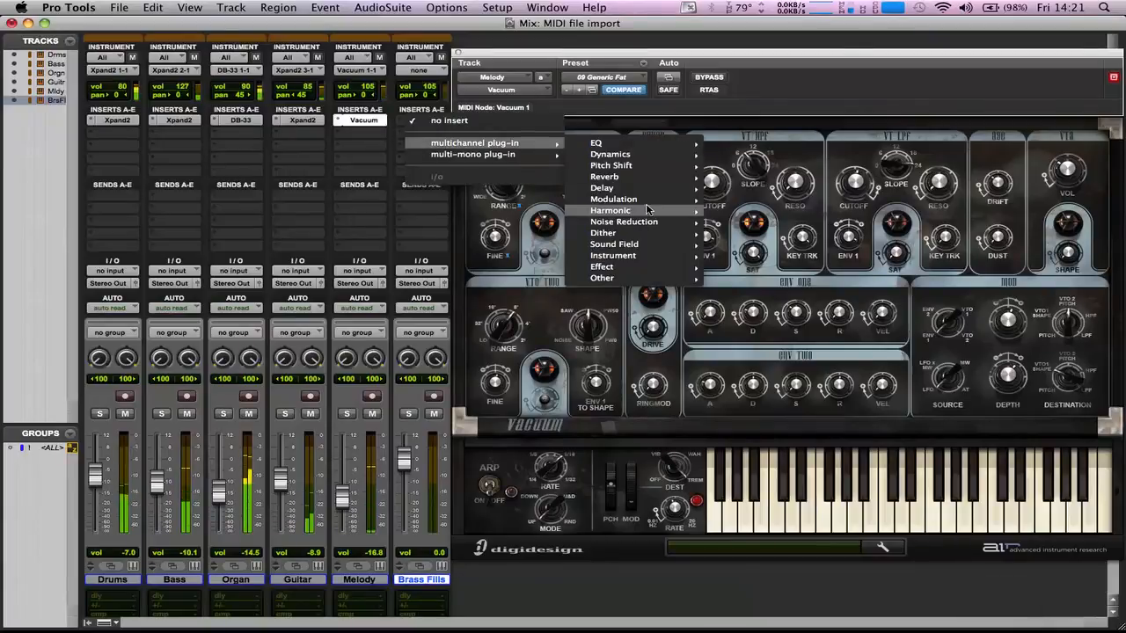
mouse_move(613, 255)
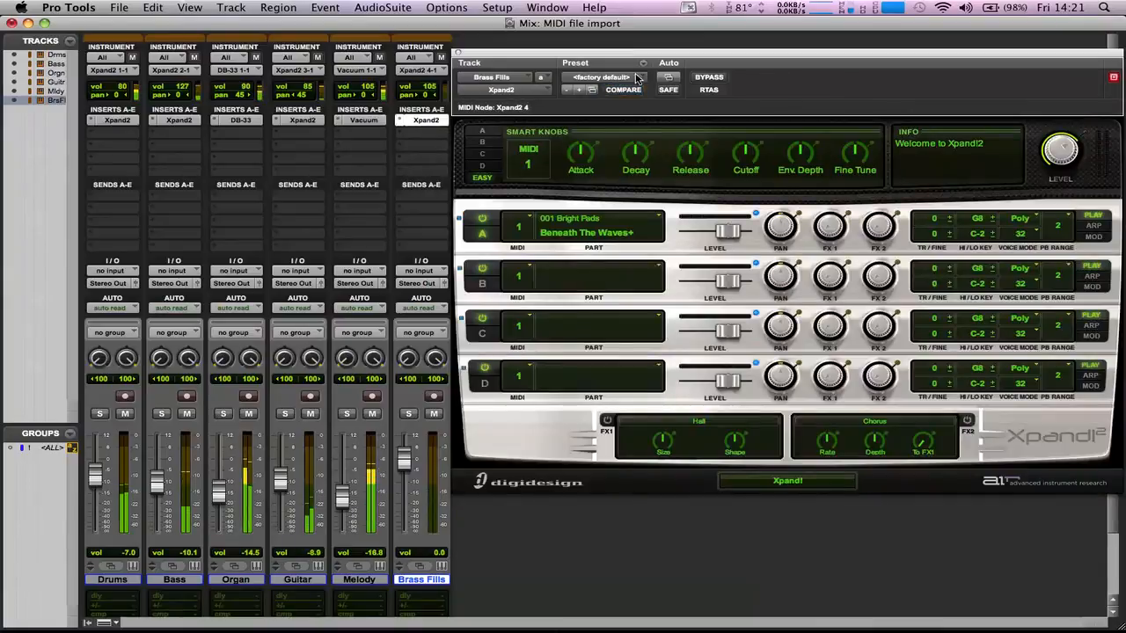
click(601, 77)
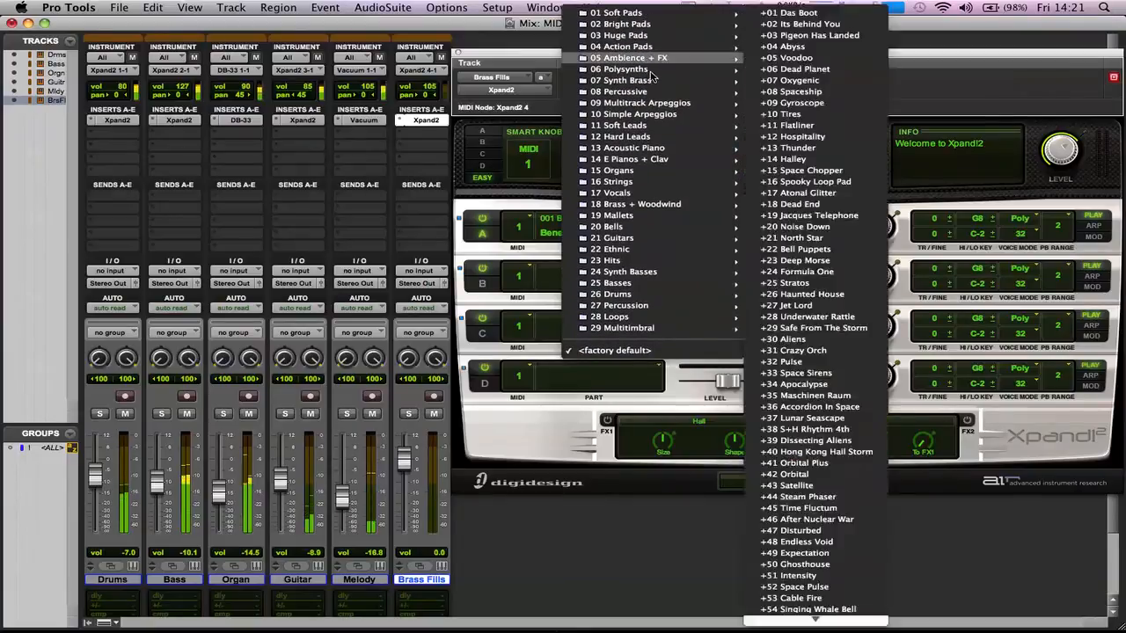
mouse_move(620, 137)
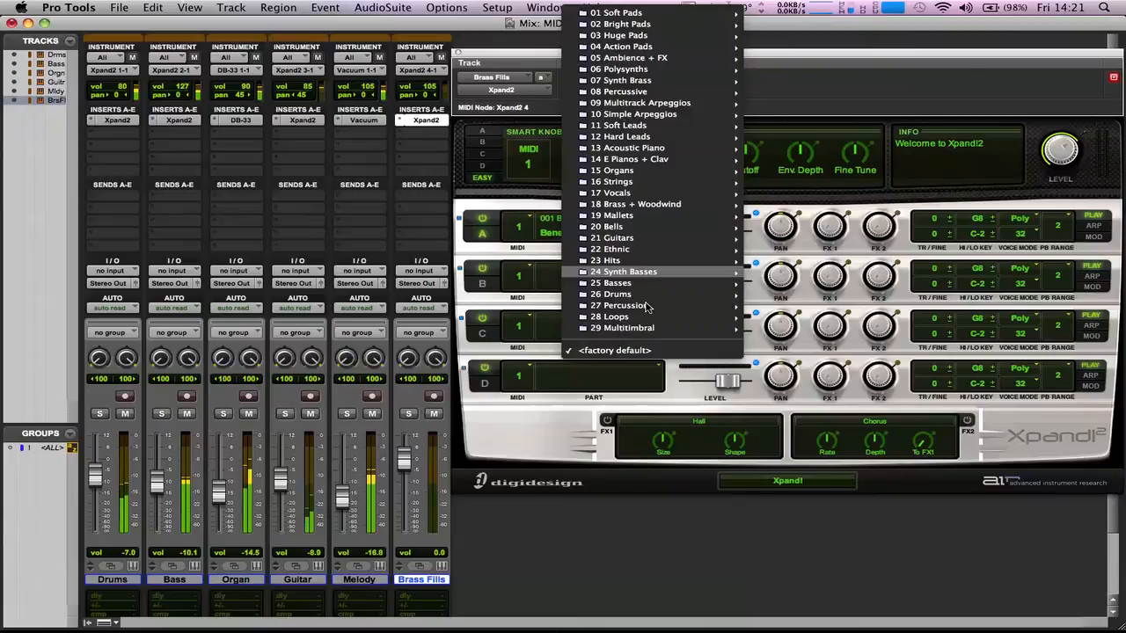
mouse_move(683, 119)
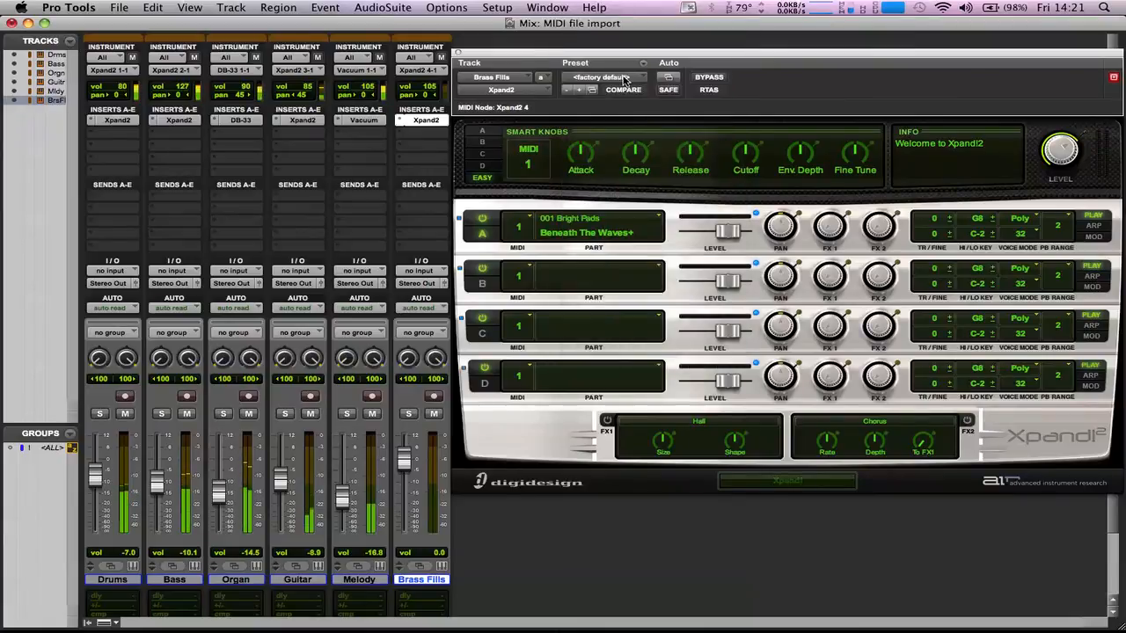
click(601, 78)
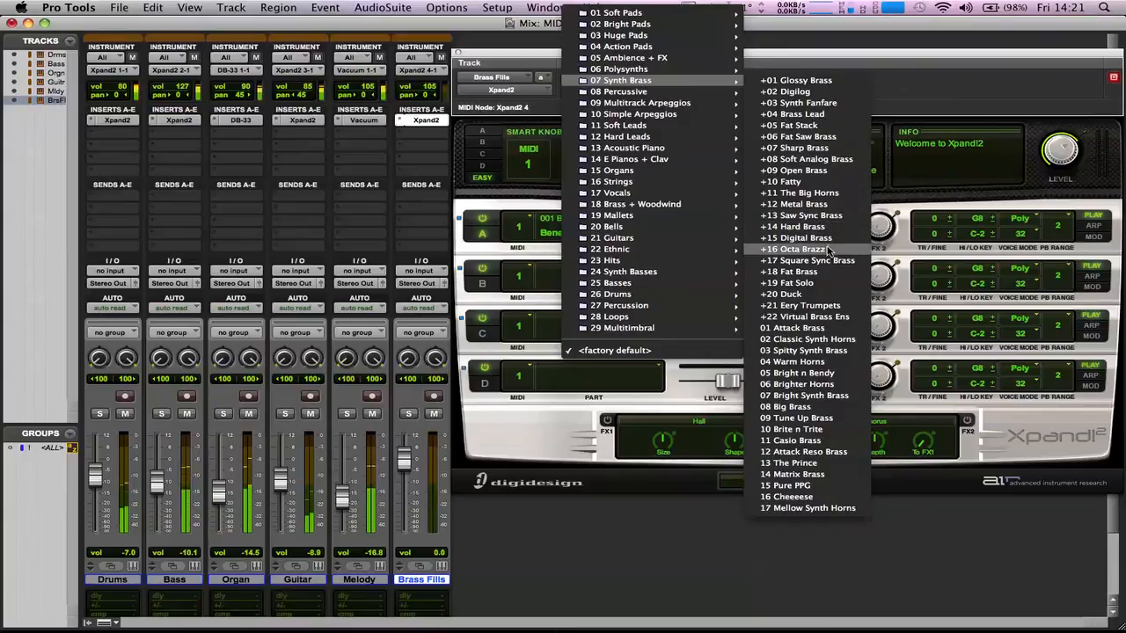
mouse_move(809, 384)
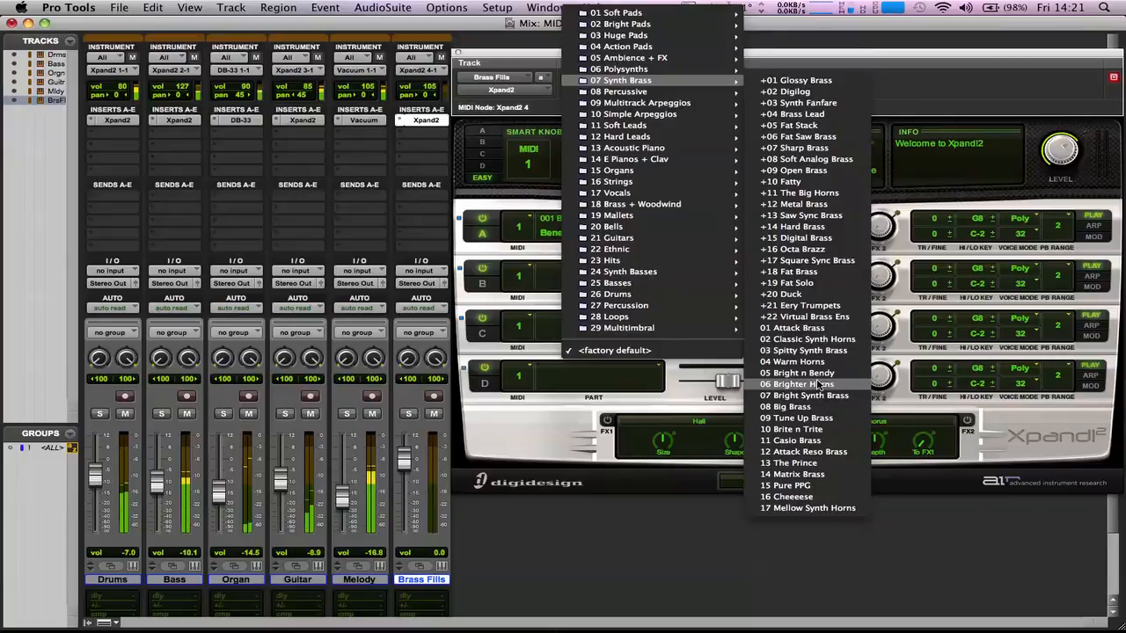
mouse_move(795, 407)
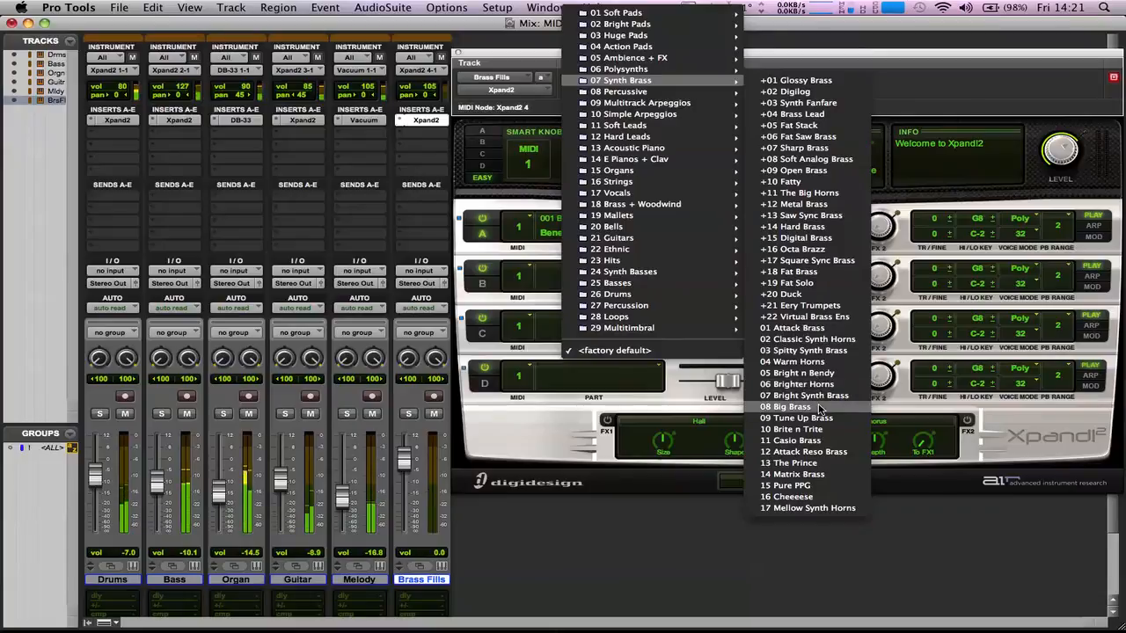
click(803, 440)
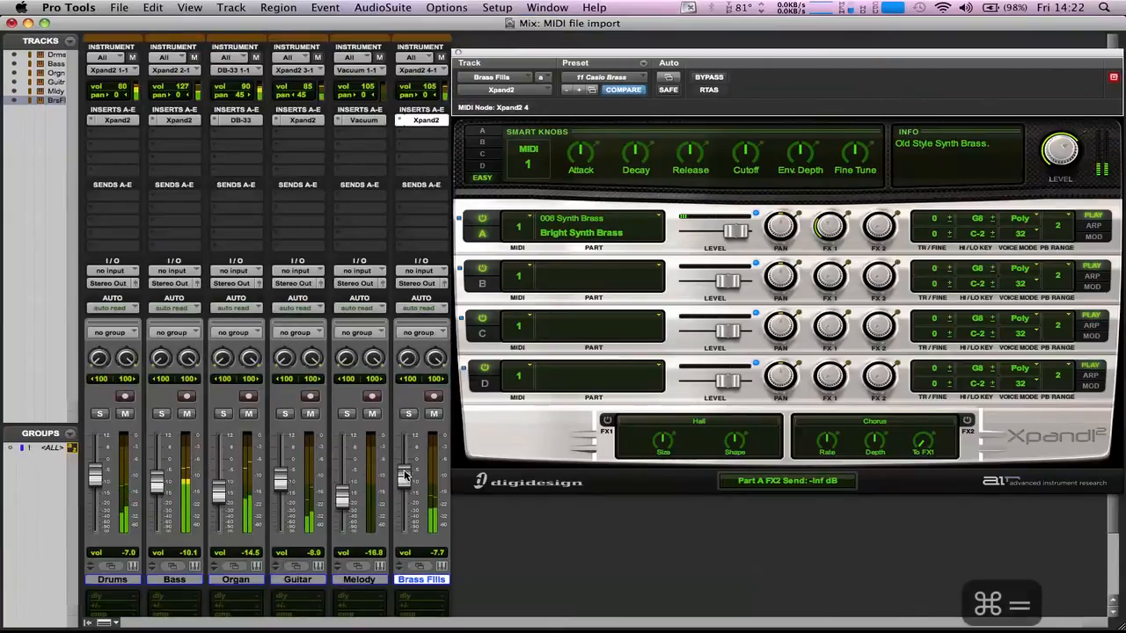
drag(404, 476, 408, 479)
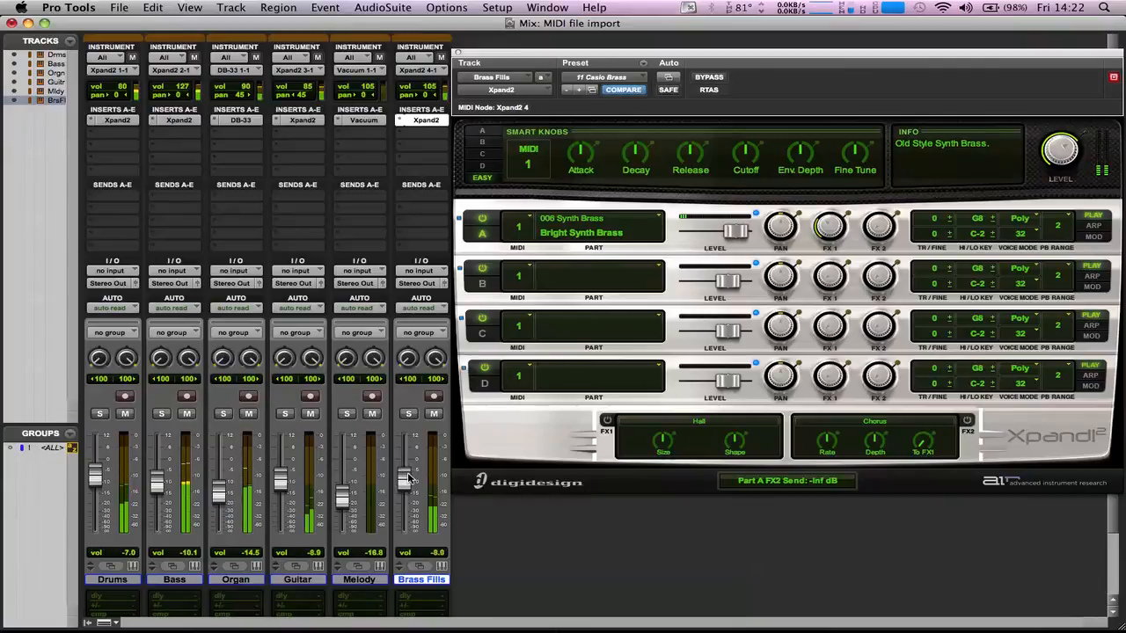